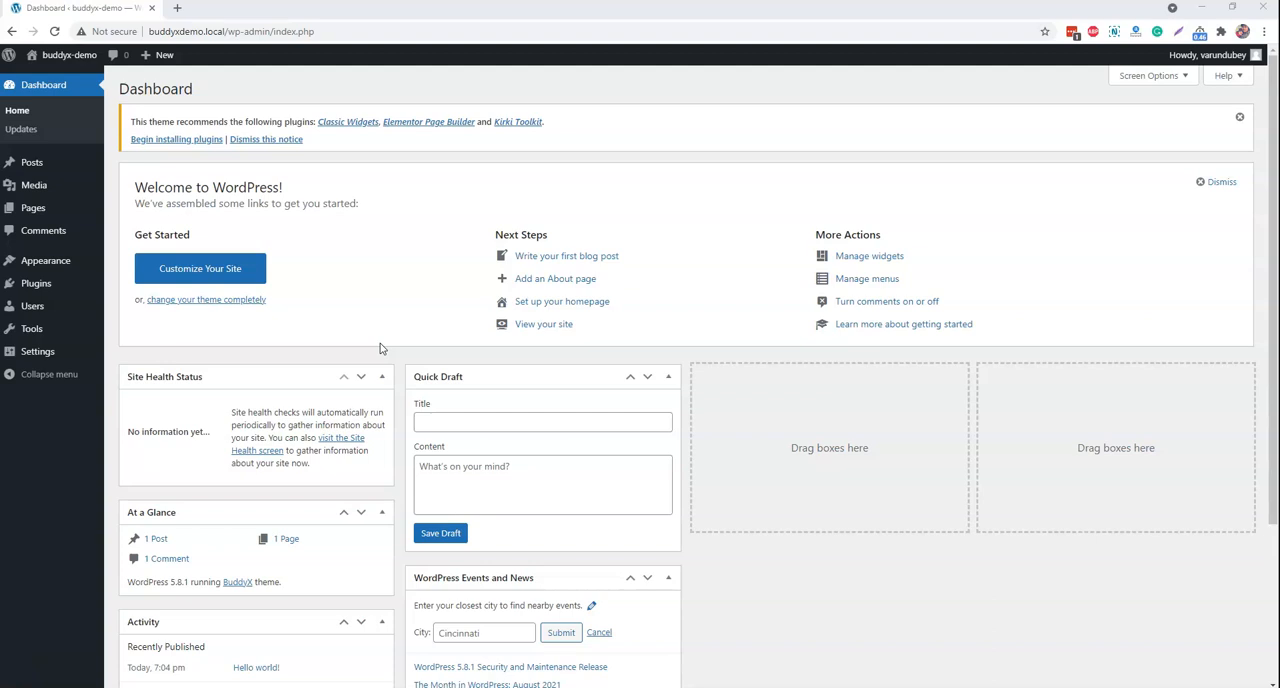
mouse_move(36, 284)
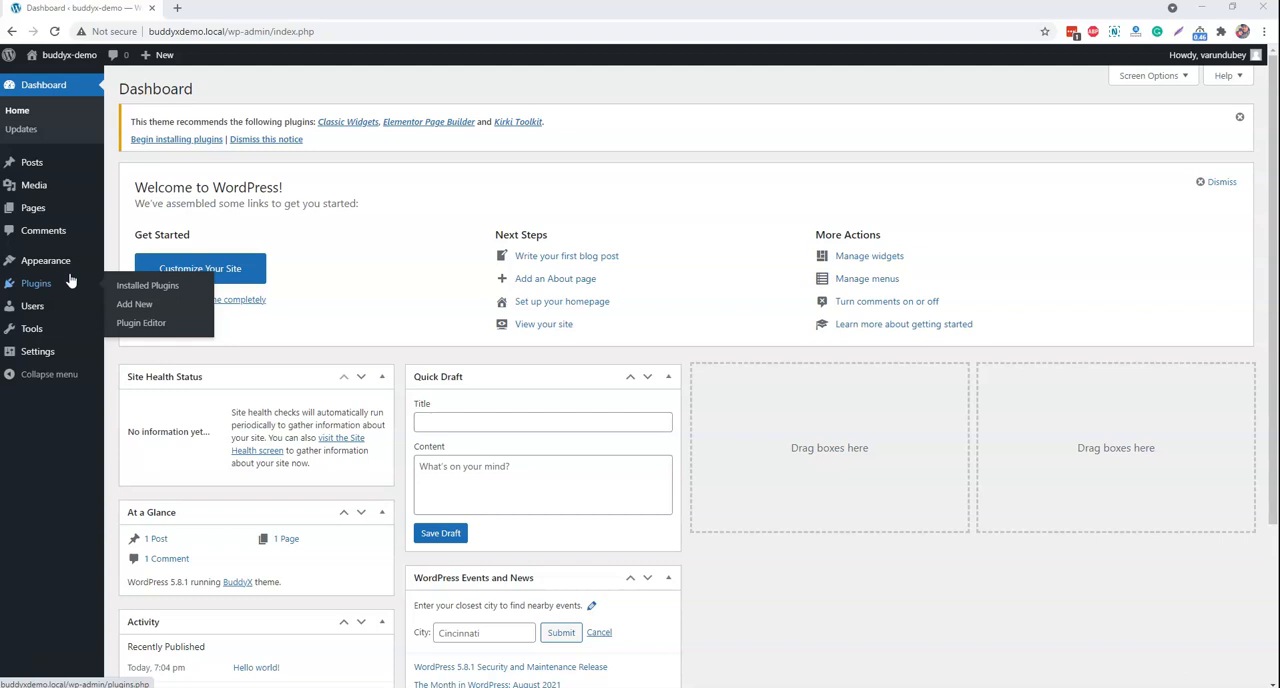
mouse_move(96, 288)
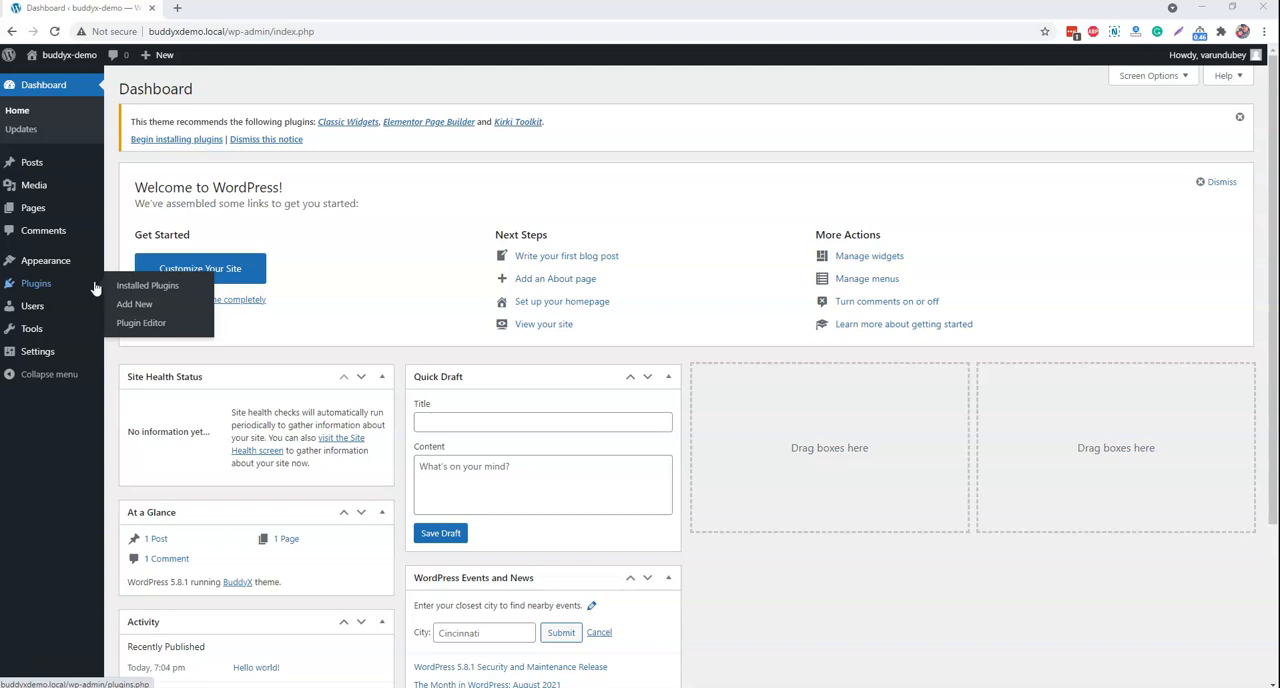
Launch the BuddyX setup wizard from the theme's Getting Started details
left_click(148, 284)
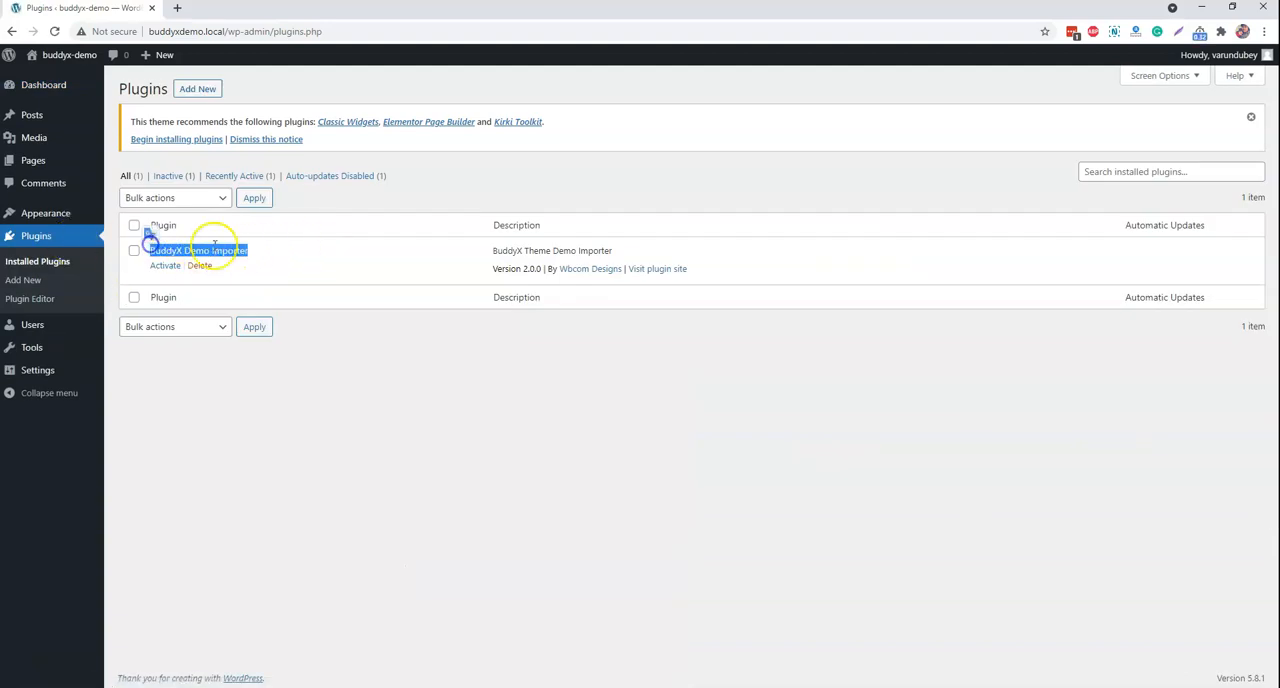
left_click(44, 212)
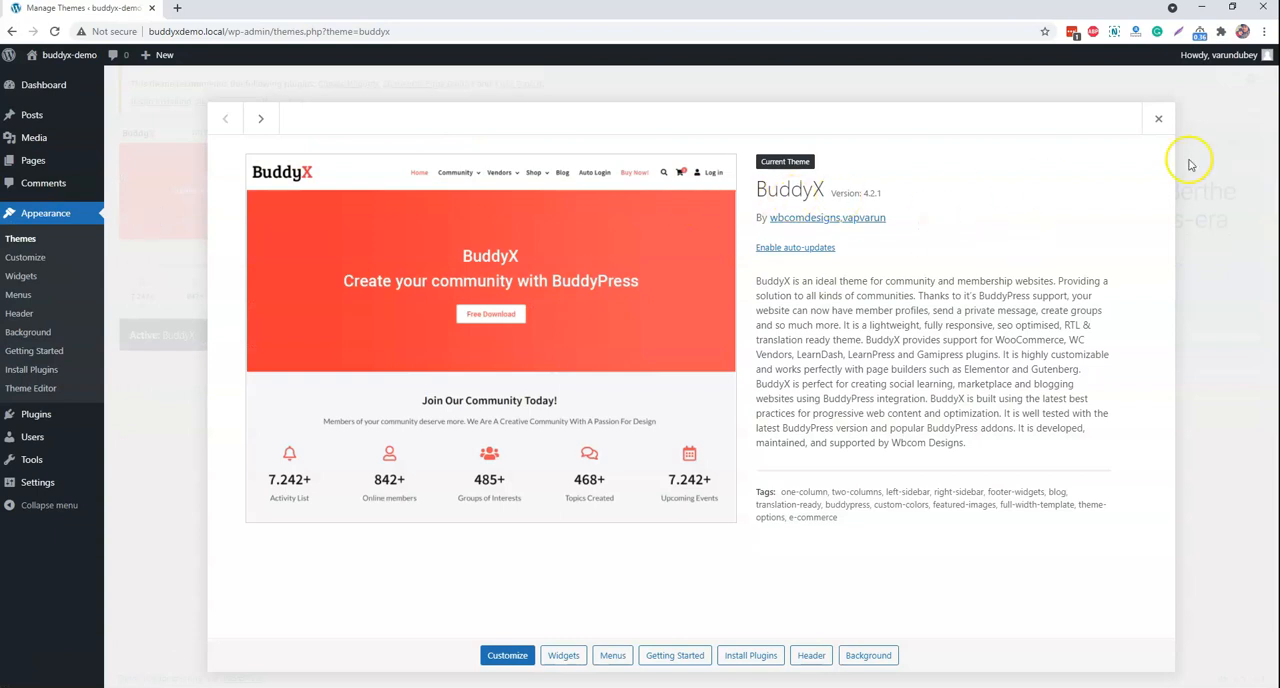
left_click(1158, 120)
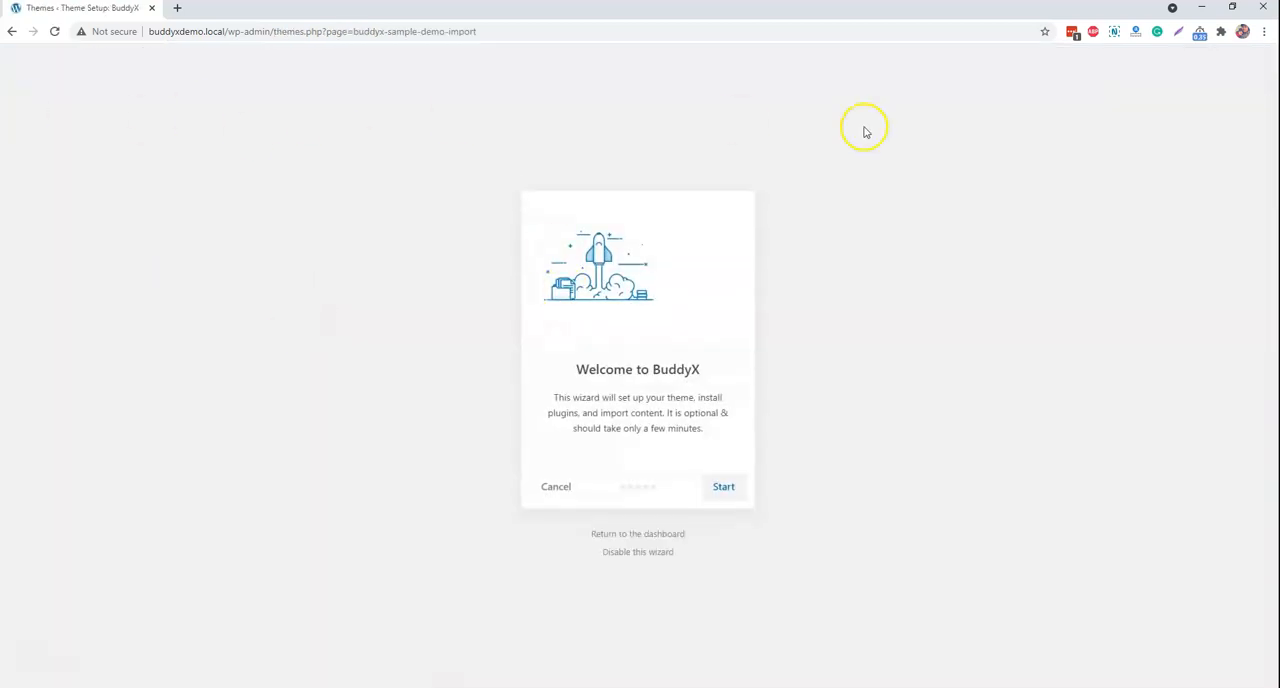
Start the wizard, install and activate the BuddyX child theme, and continue to demo selection
left_click(724, 486)
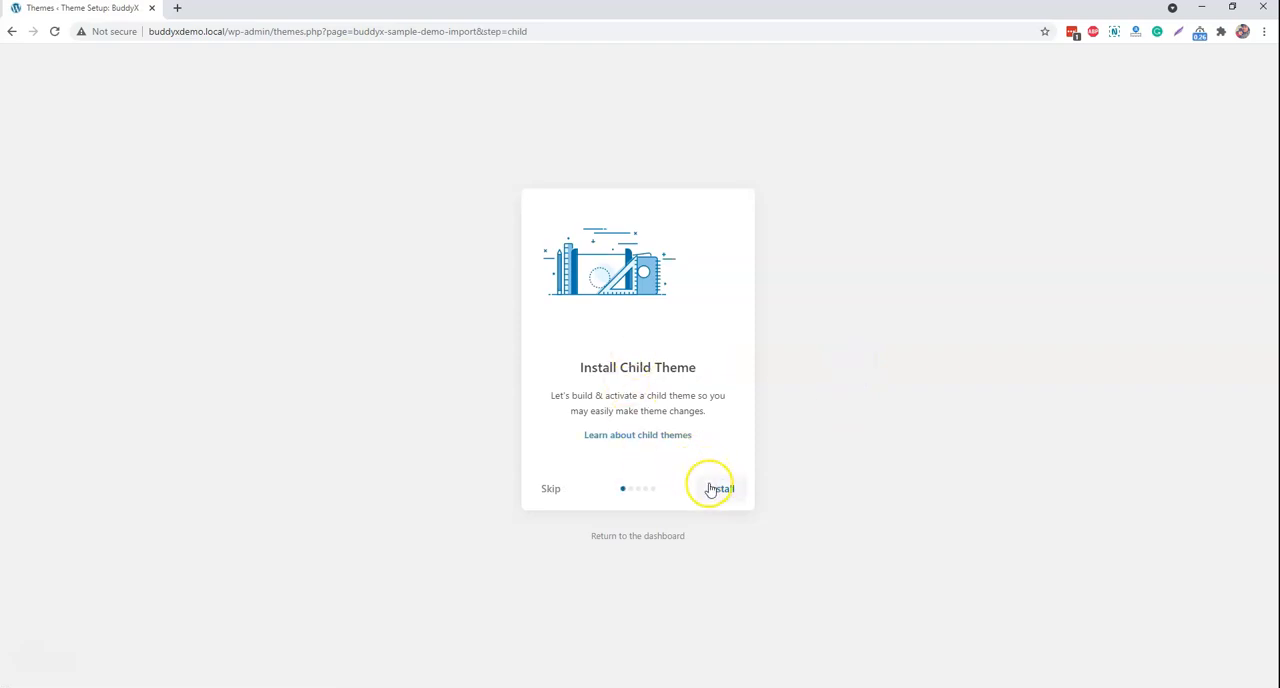
left_click(720, 488)
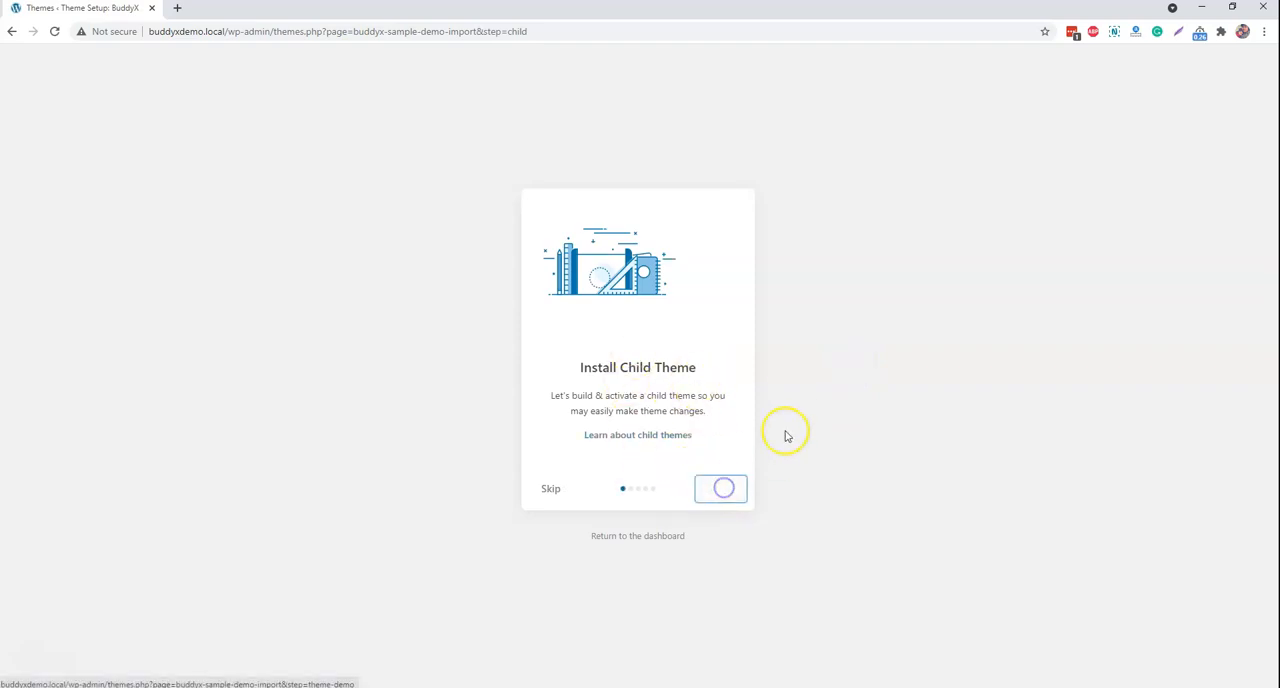
left_click(720, 488)
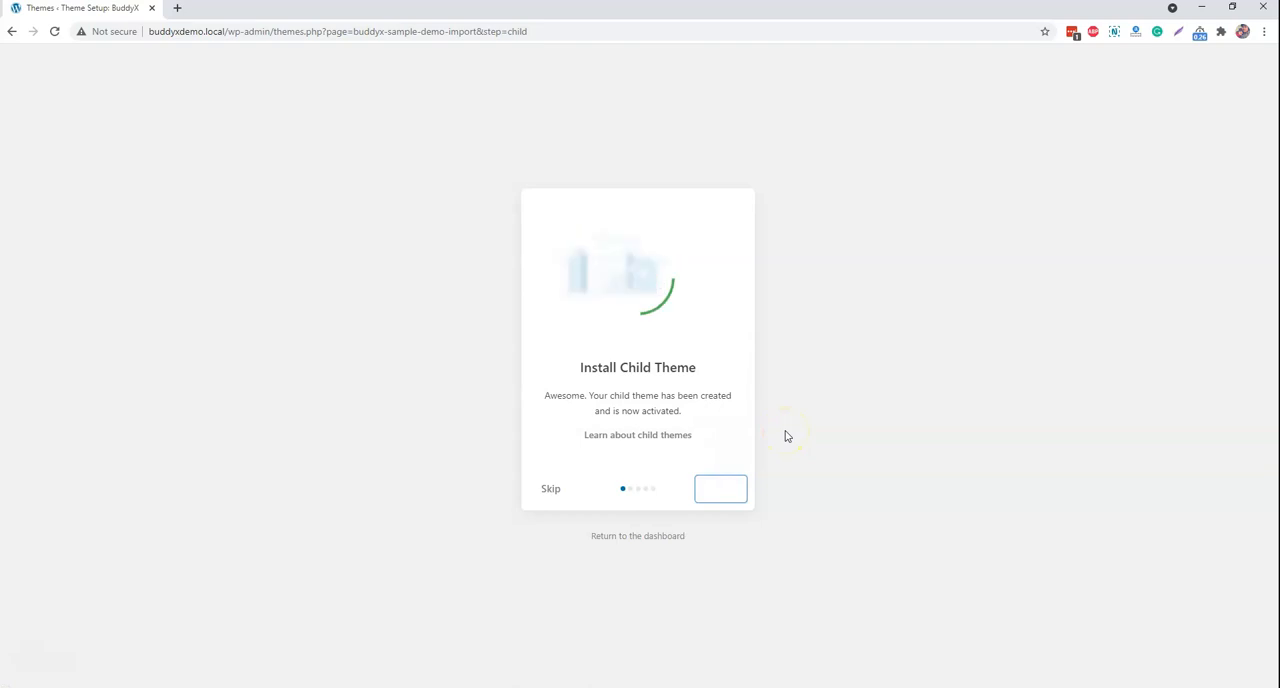
left_click(720, 488)
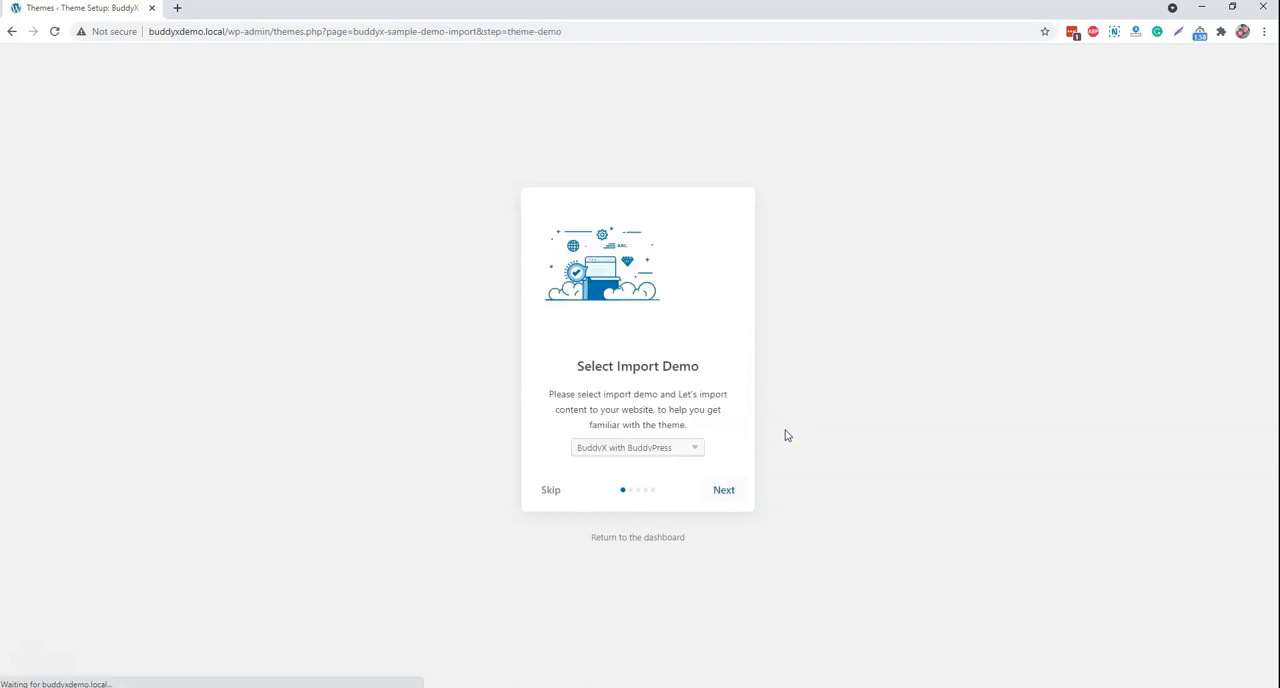
Select the BuddyX with BuddyPress demo and proceed to the Install Plugins step
left_click(724, 488)
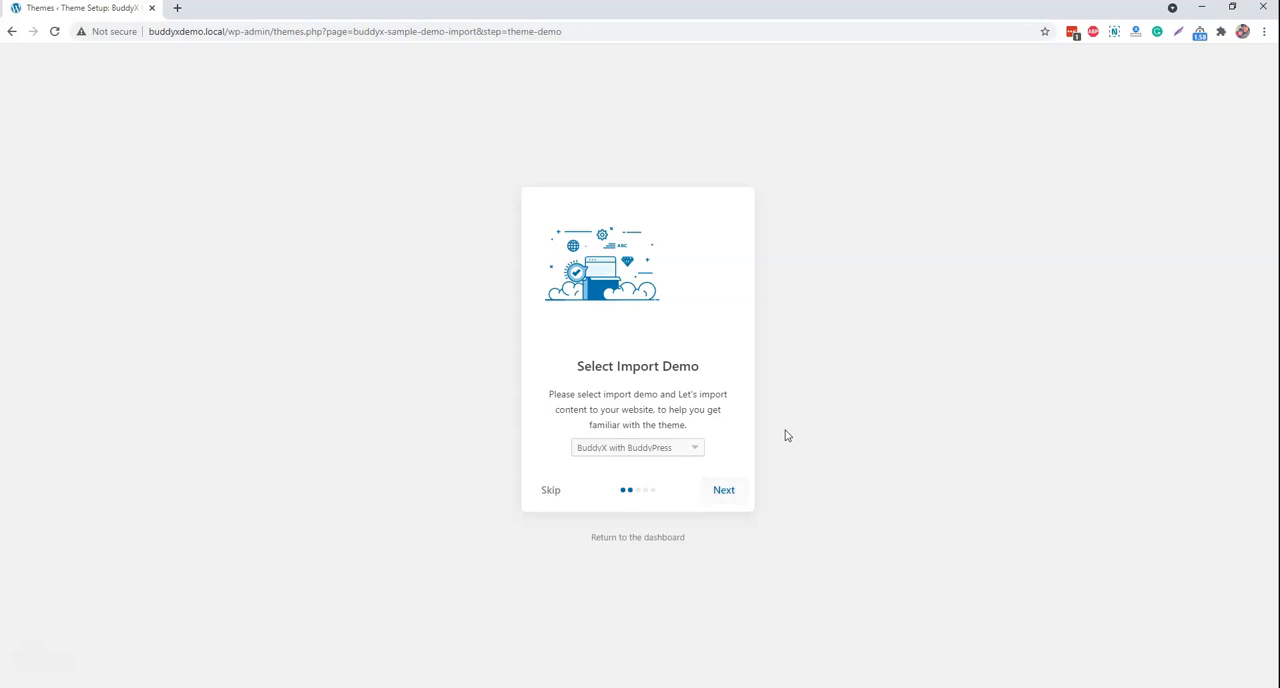
left_click(636, 448)
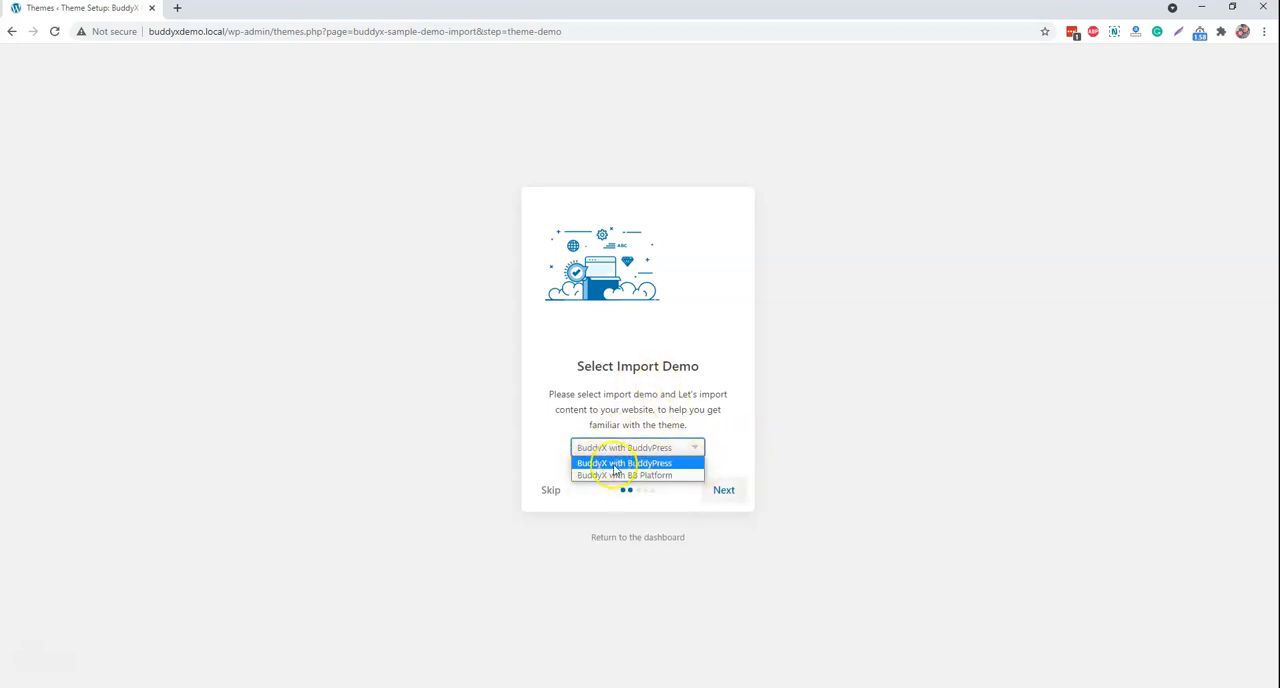
left_click(724, 490)
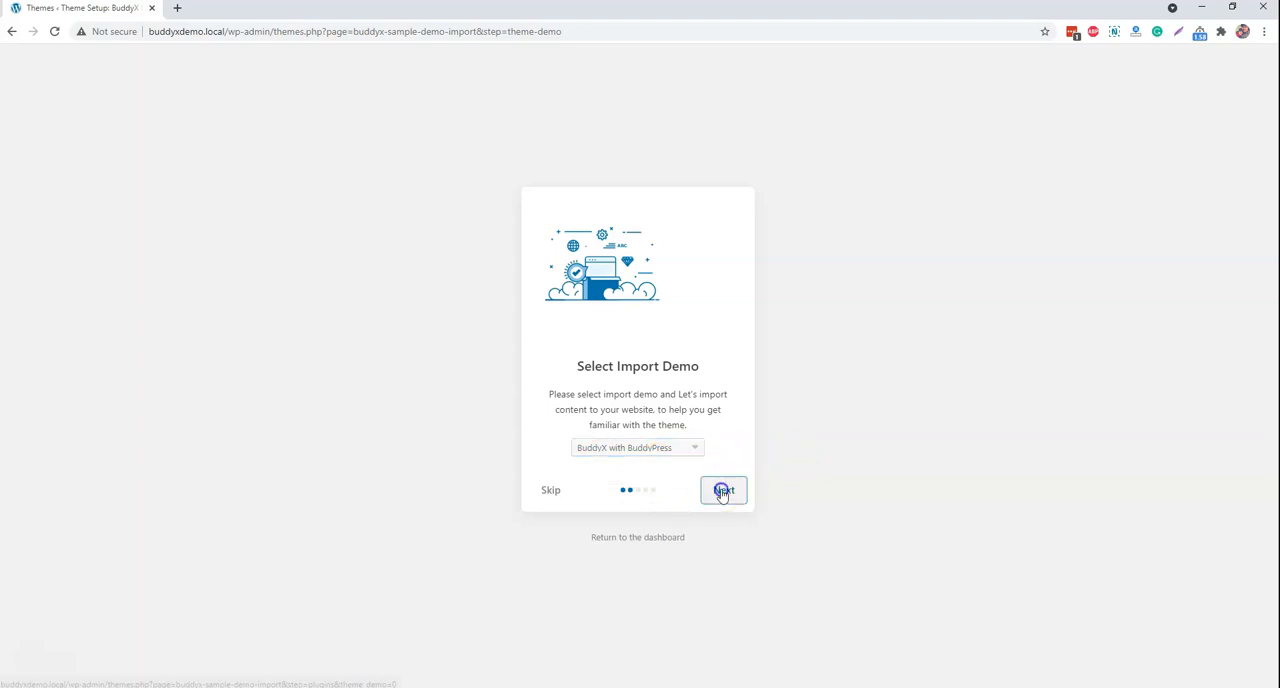
left_click(724, 490)
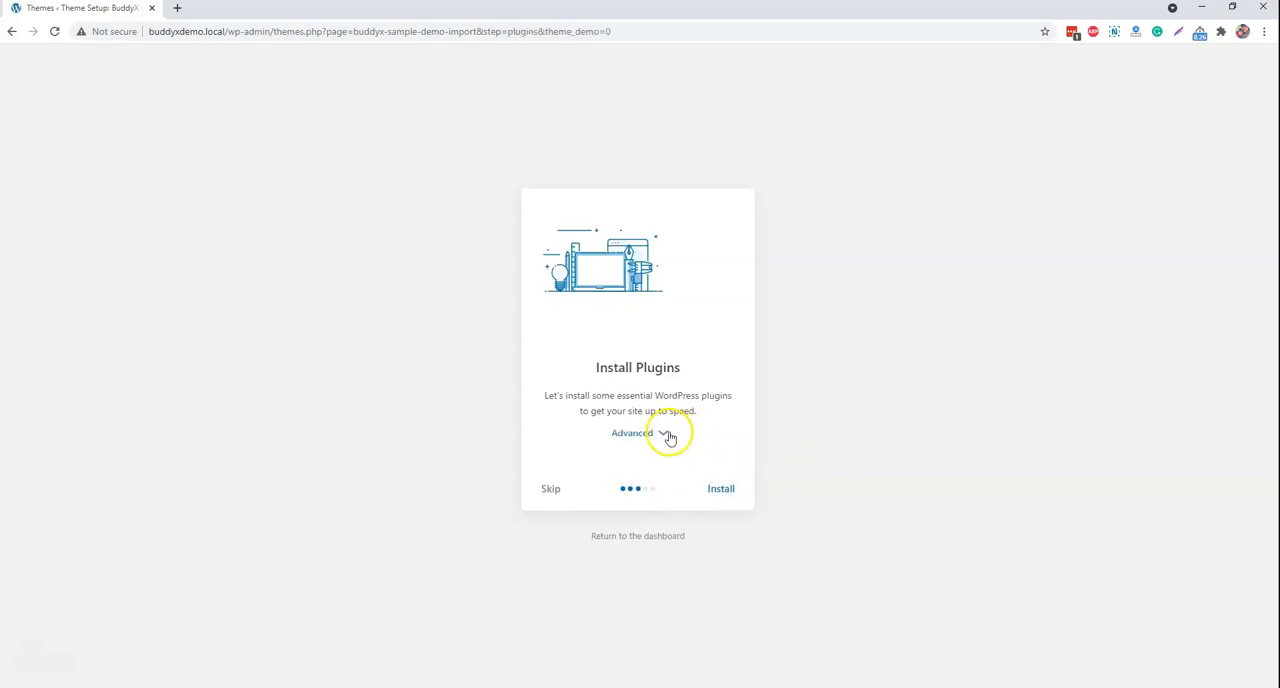
Expand the Advanced plugin checklist, keeping all six plugins including WooCommerce checked
left_click(636, 432)
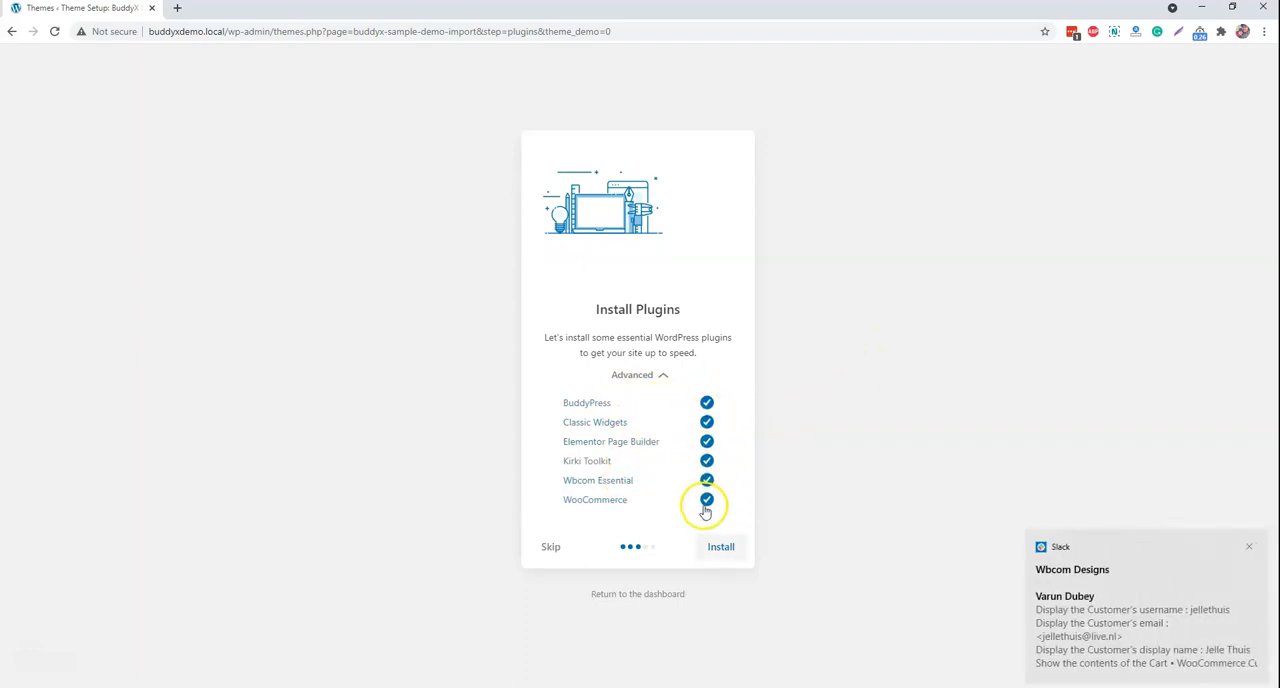
left_click(708, 500)
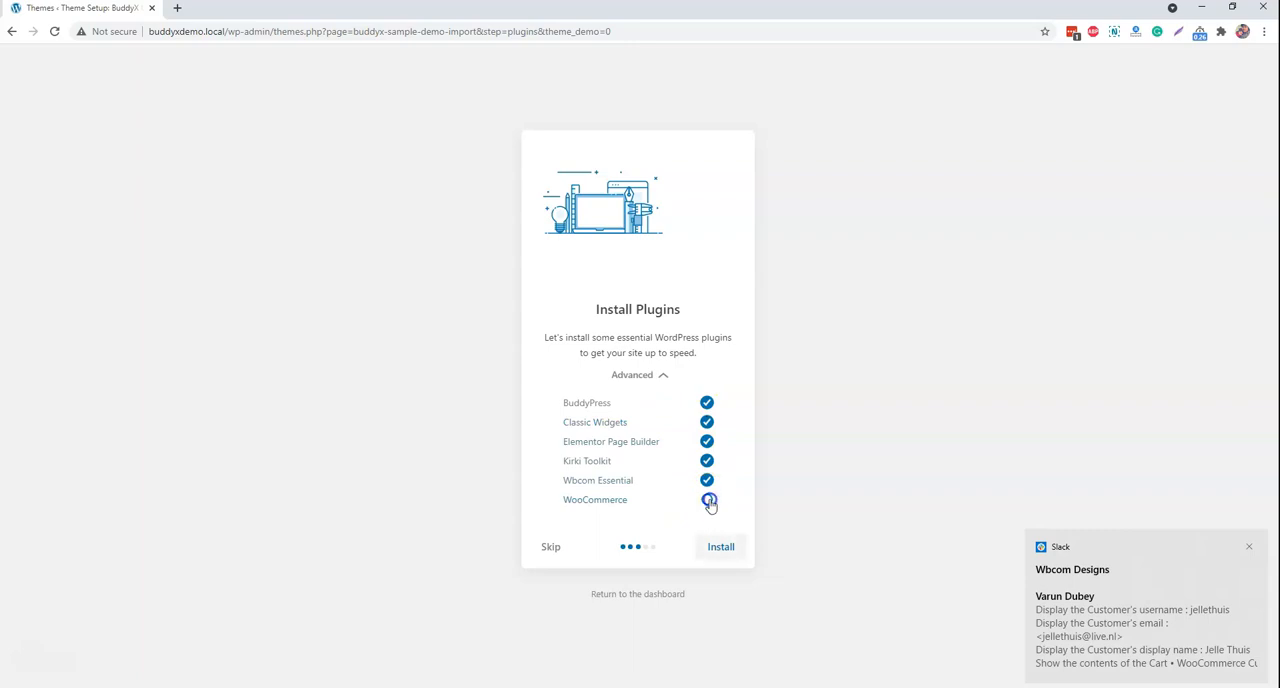
Install the six selected plugins, starting with BuddyPress
left_click(720, 548)
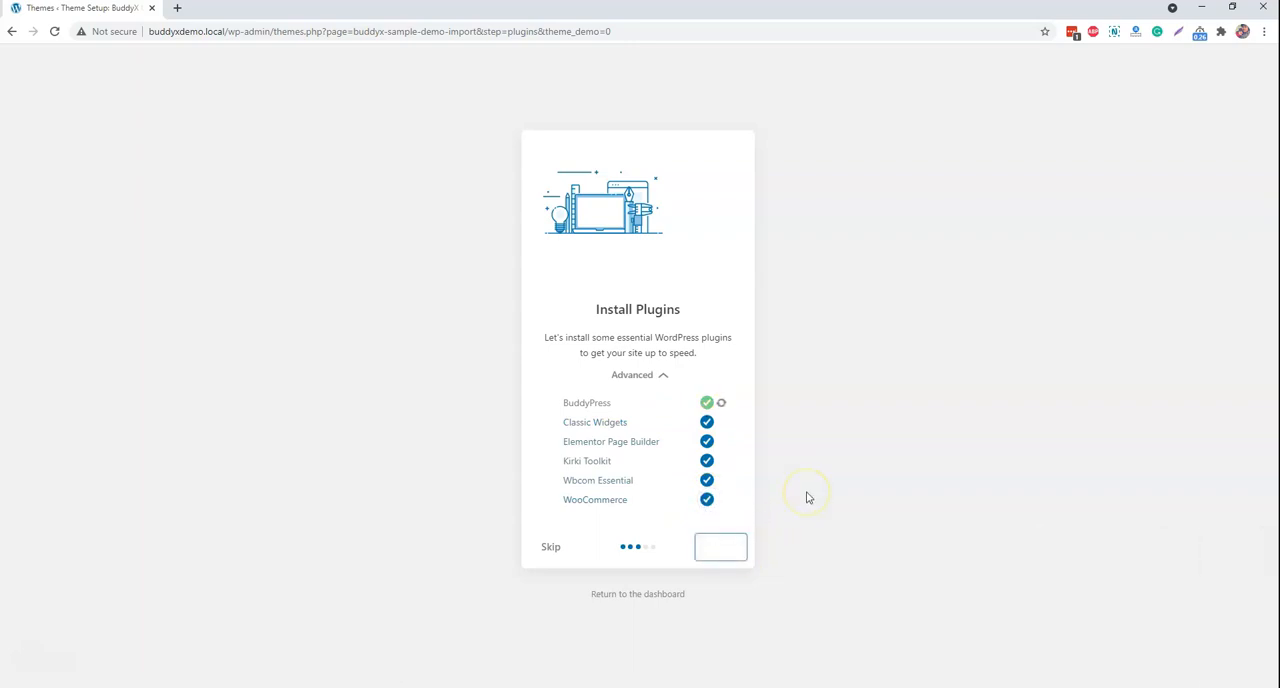
mouse_move(810, 494)
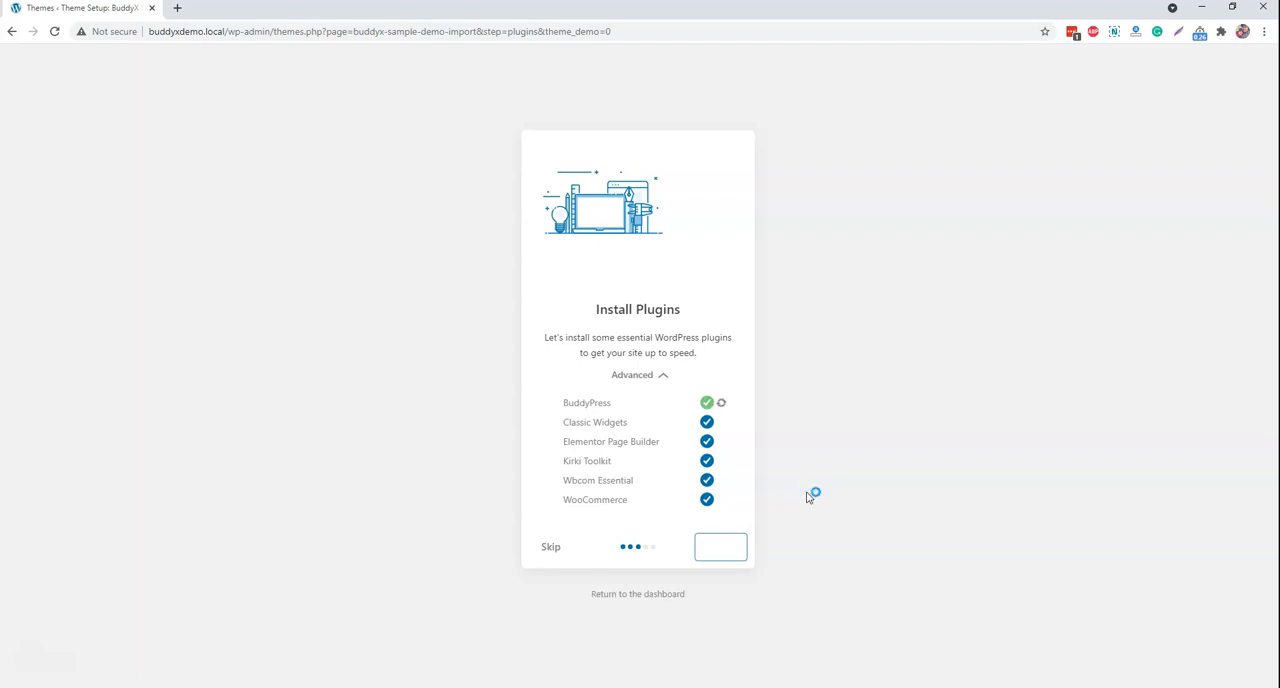
mouse_move(632, 452)
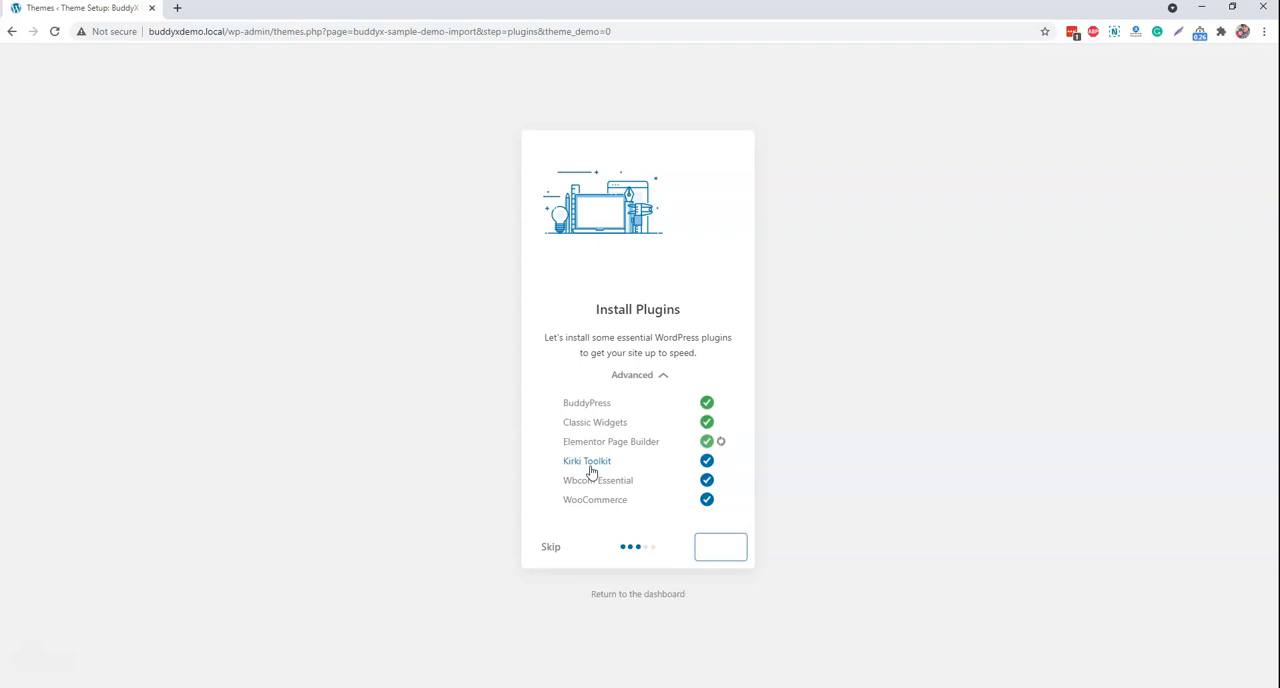
mouse_move(812, 360)
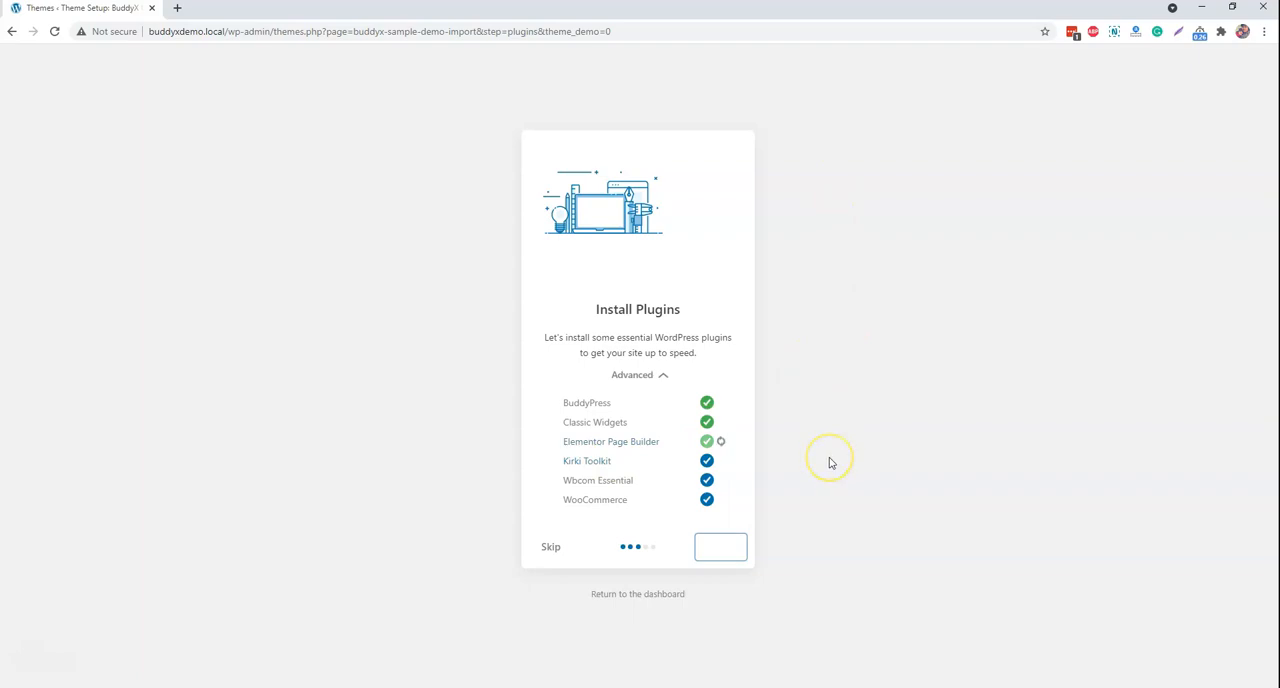
mouse_move(700, 280)
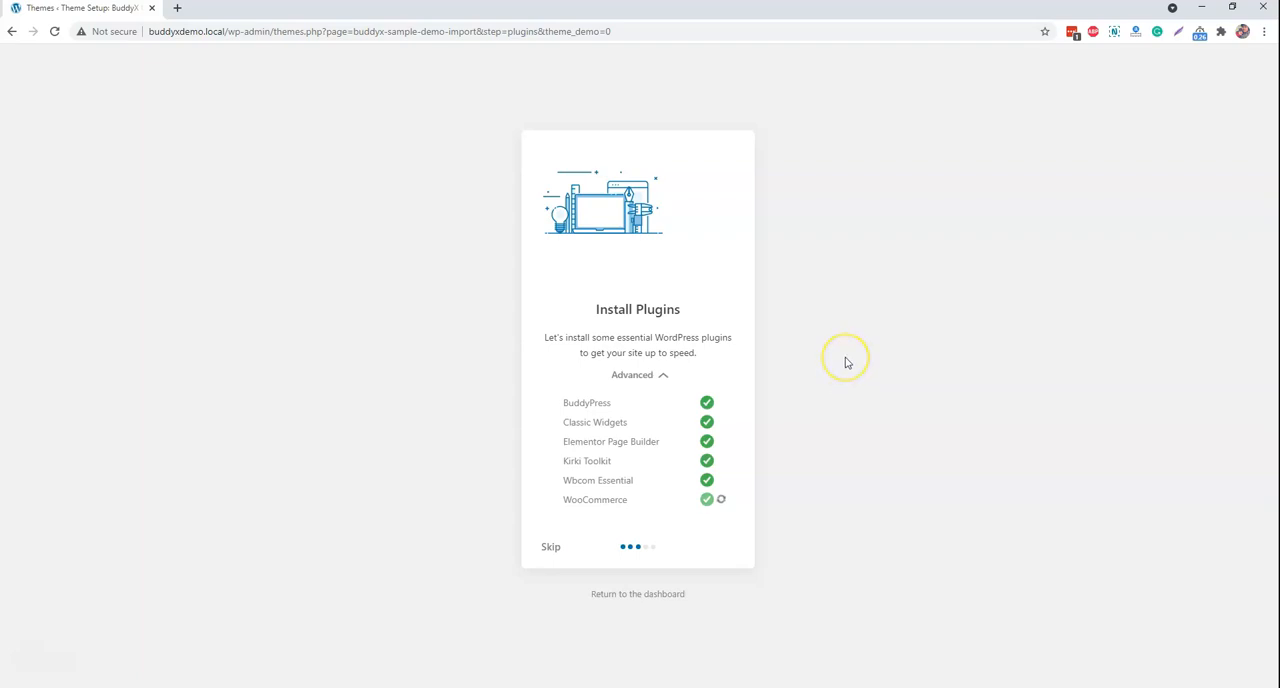
mouse_move(848, 362)
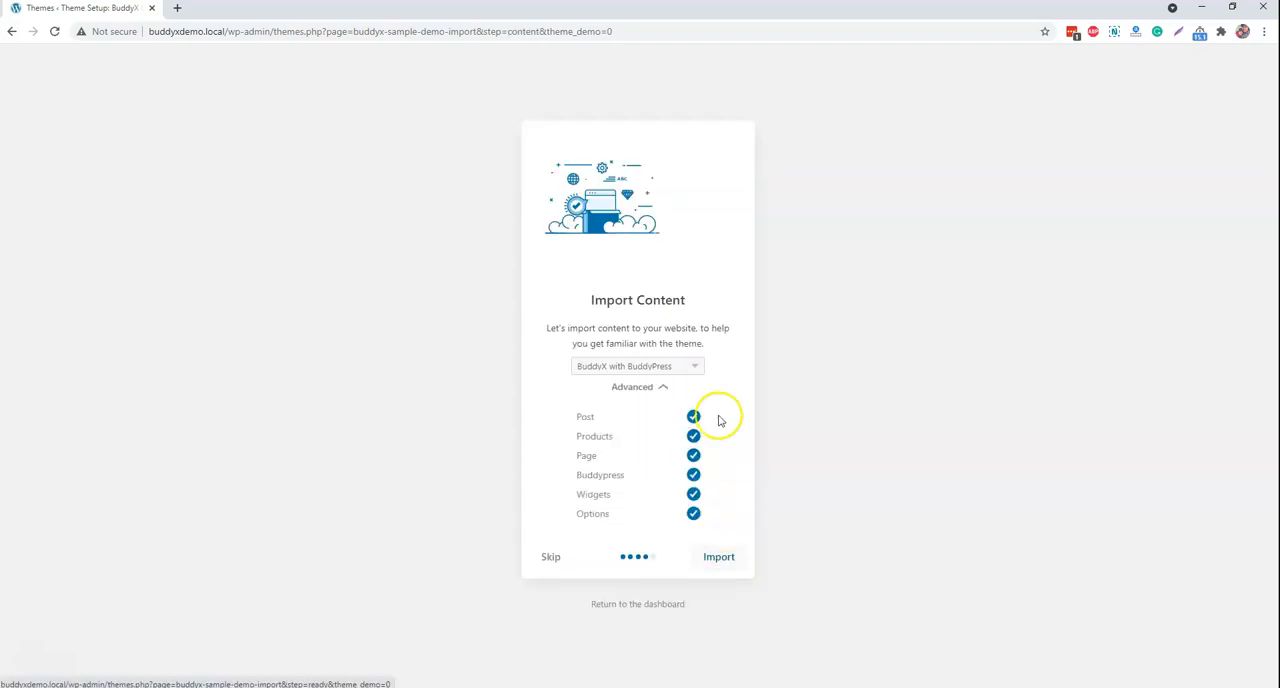
mouse_move(628, 406)
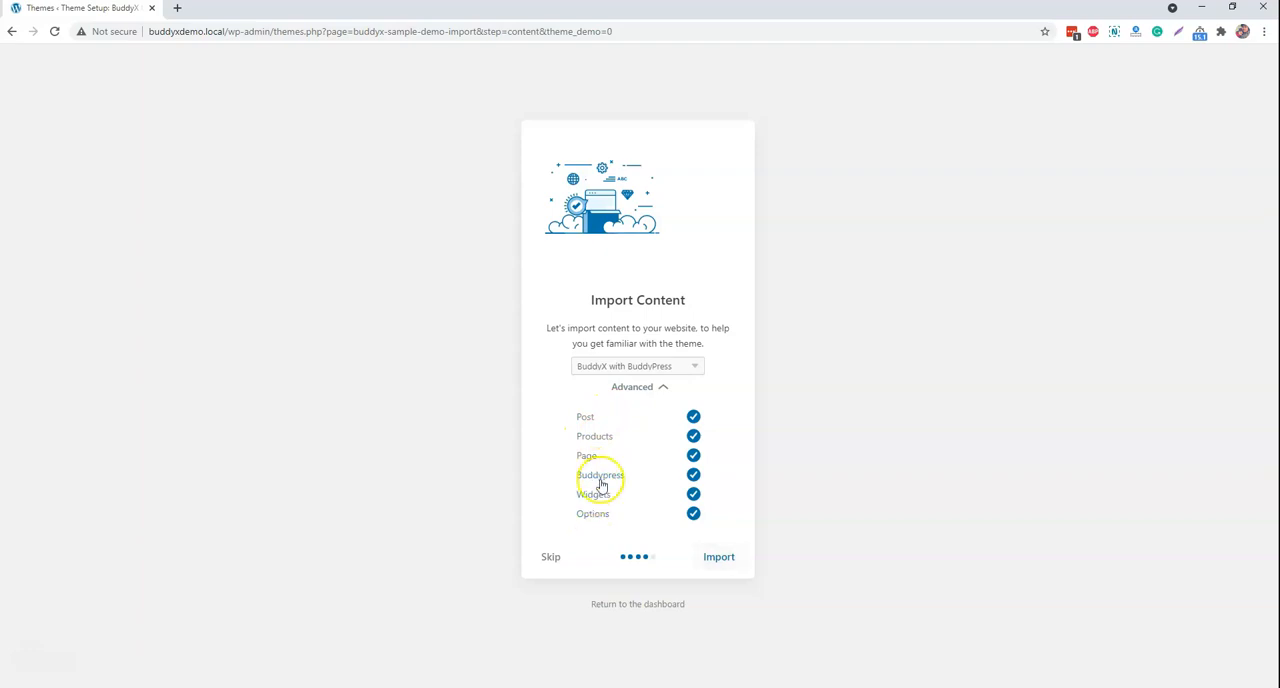
mouse_move(628, 430)
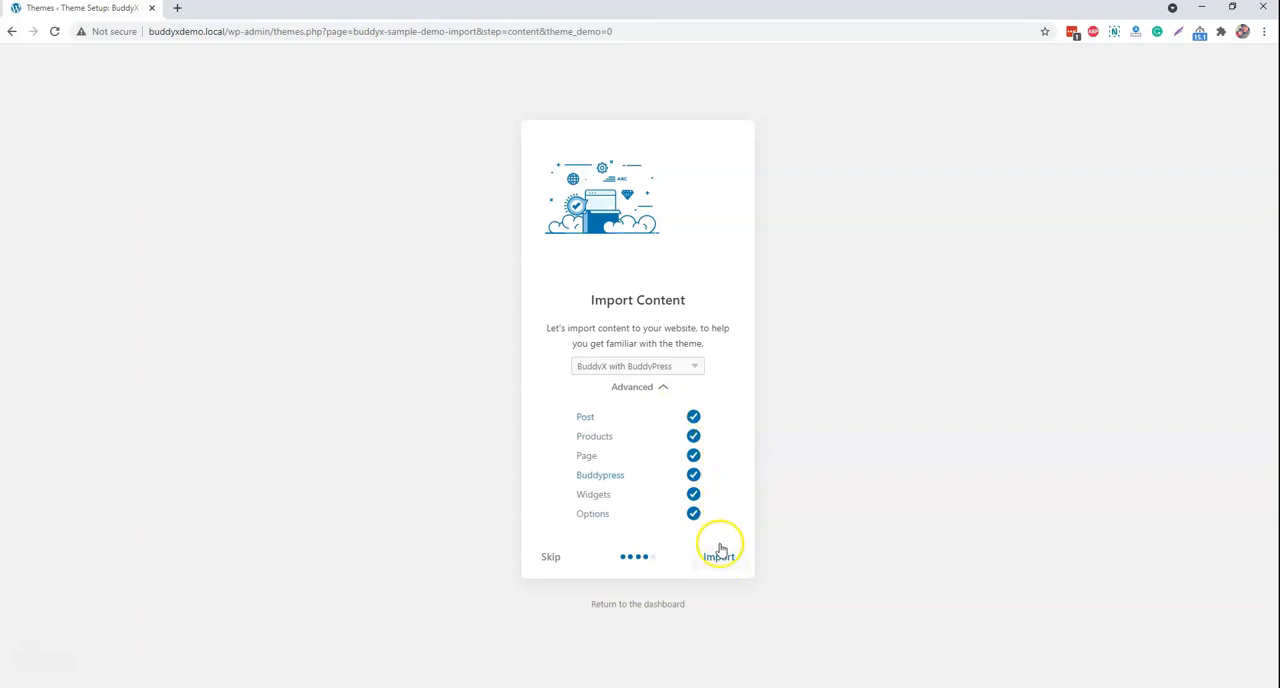
Import all demo content — posts, products, pages, BuddyPress data, widgets and options
left_click(718, 556)
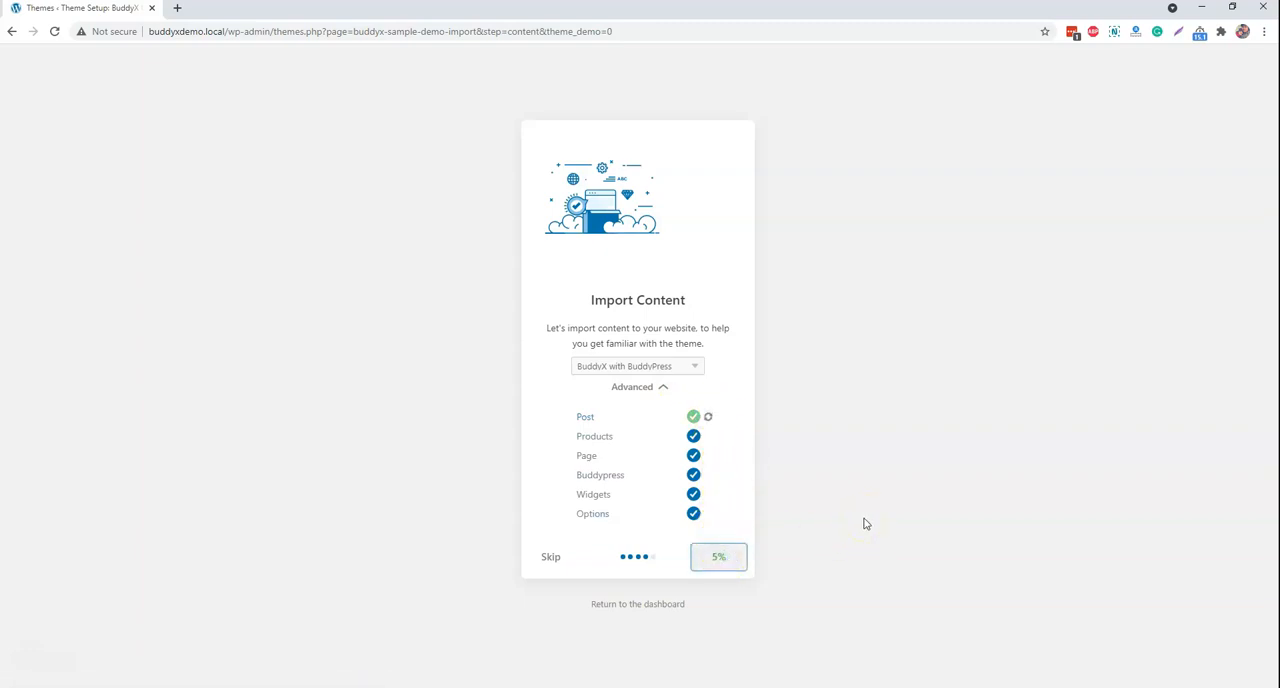
mouse_move(848, 504)
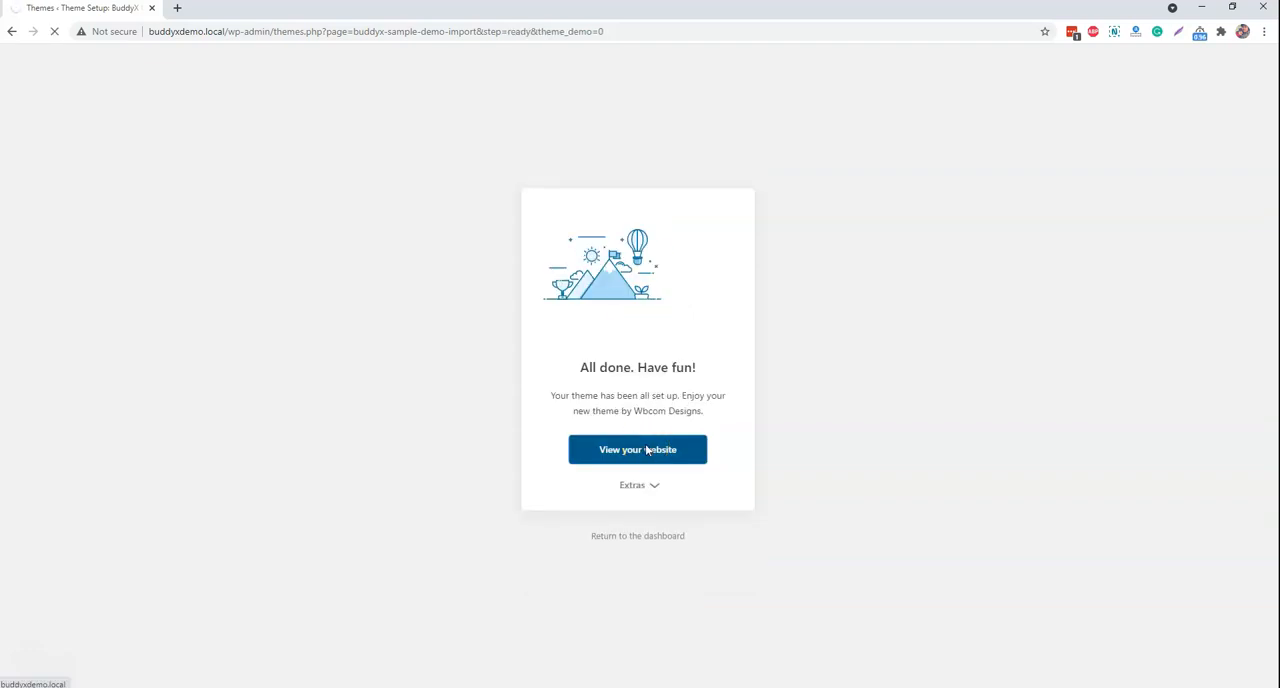
View the finished site and visit its Activity, Members and Groups pages
left_click(636, 450)
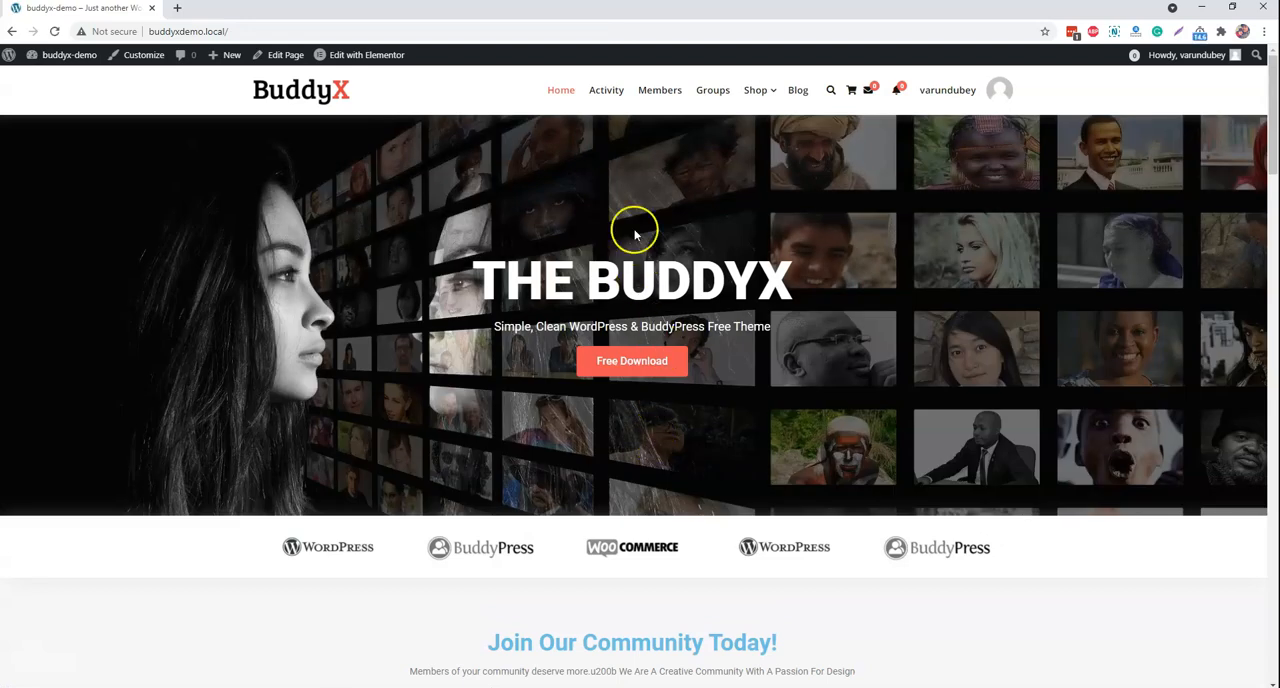
mouse_move(740, 90)
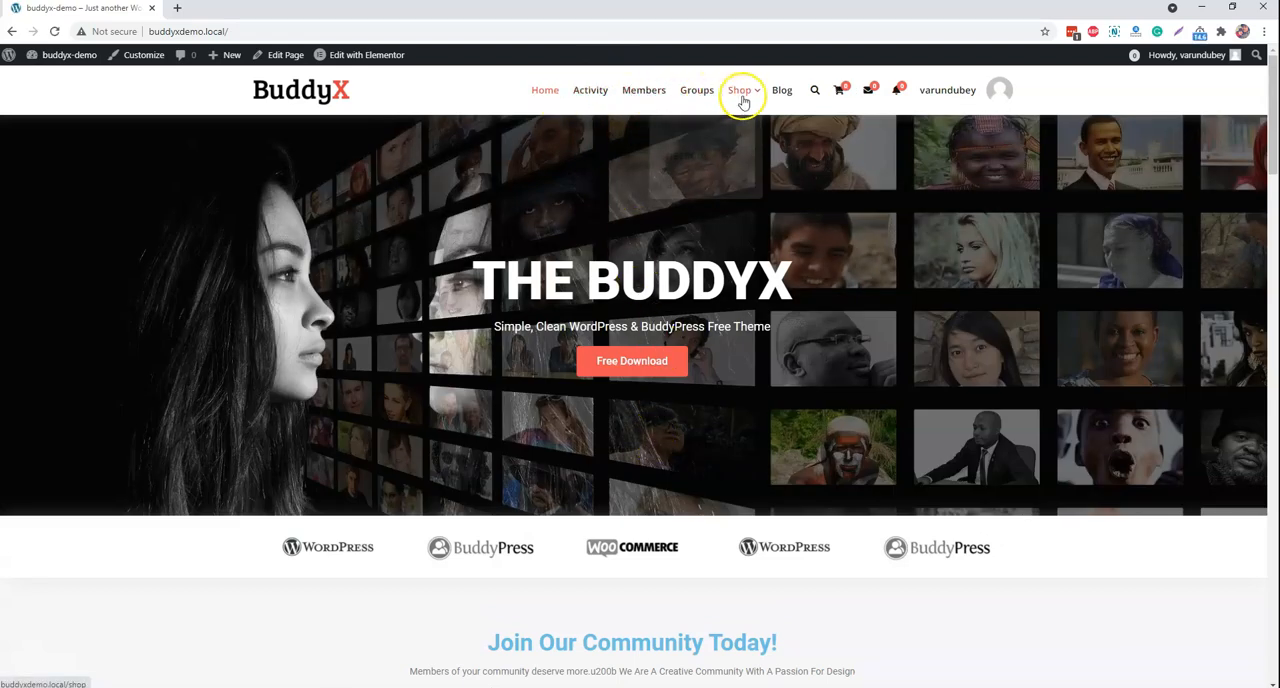
left_click(948, 88)
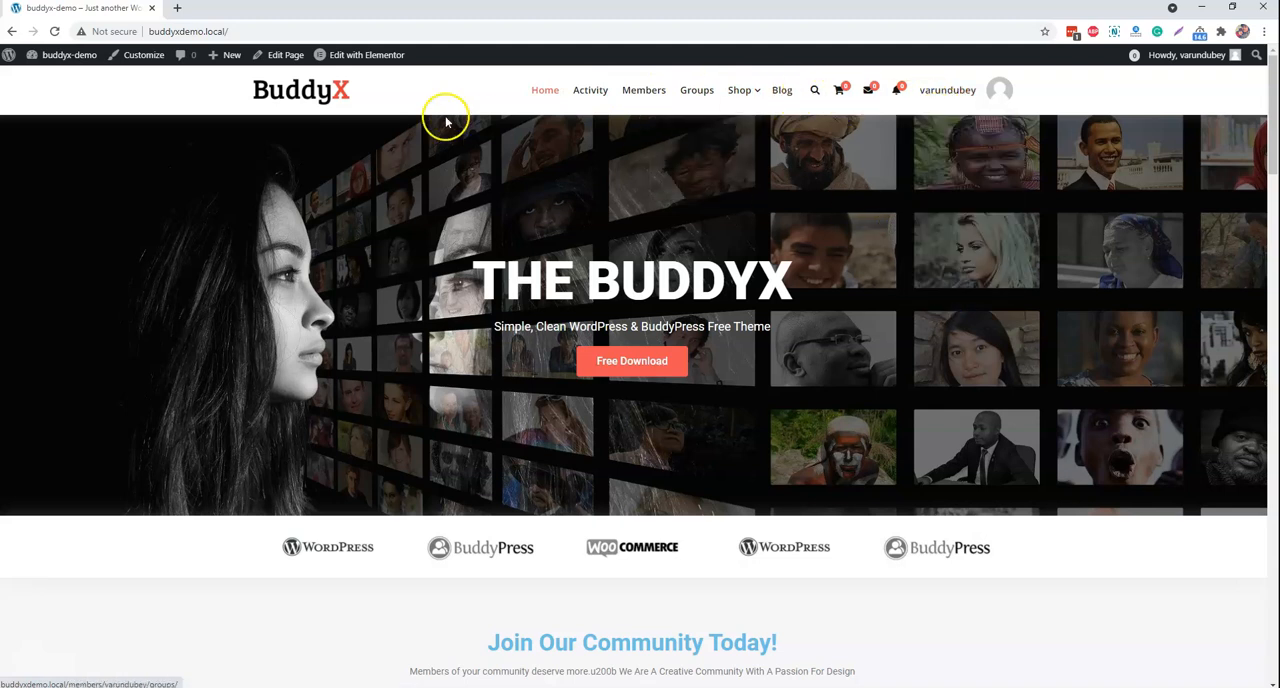
scroll("down", 3)
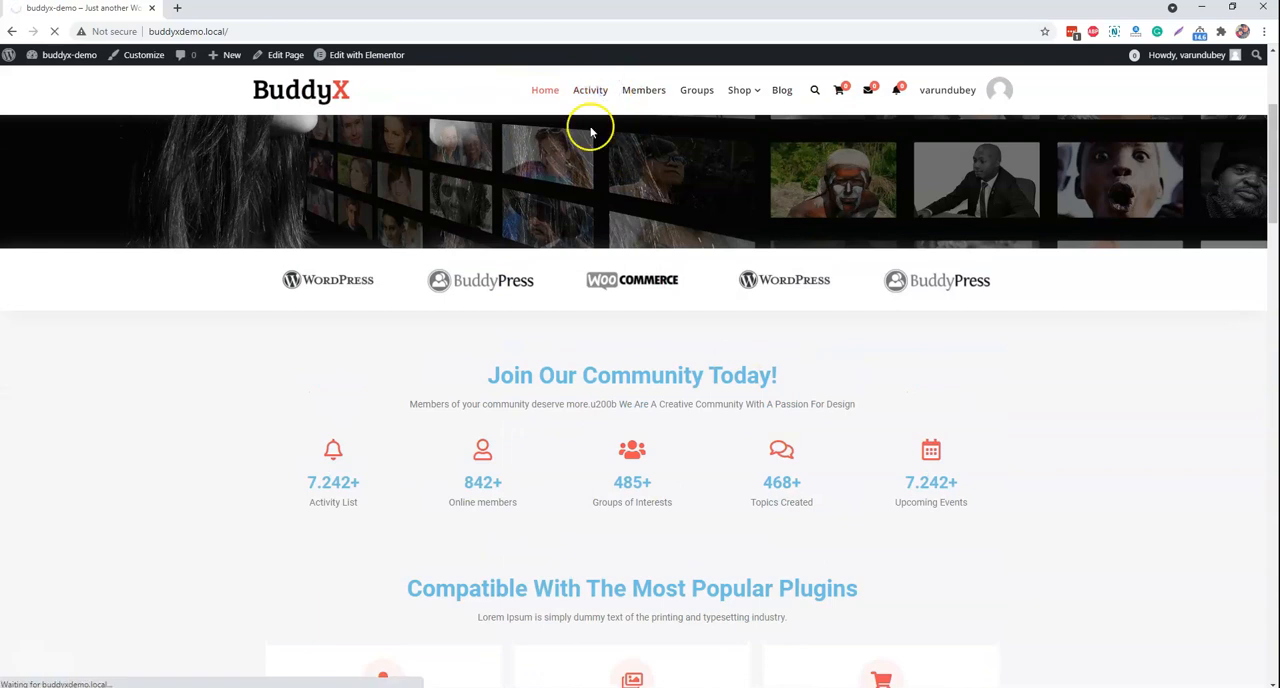
left_click(590, 88)
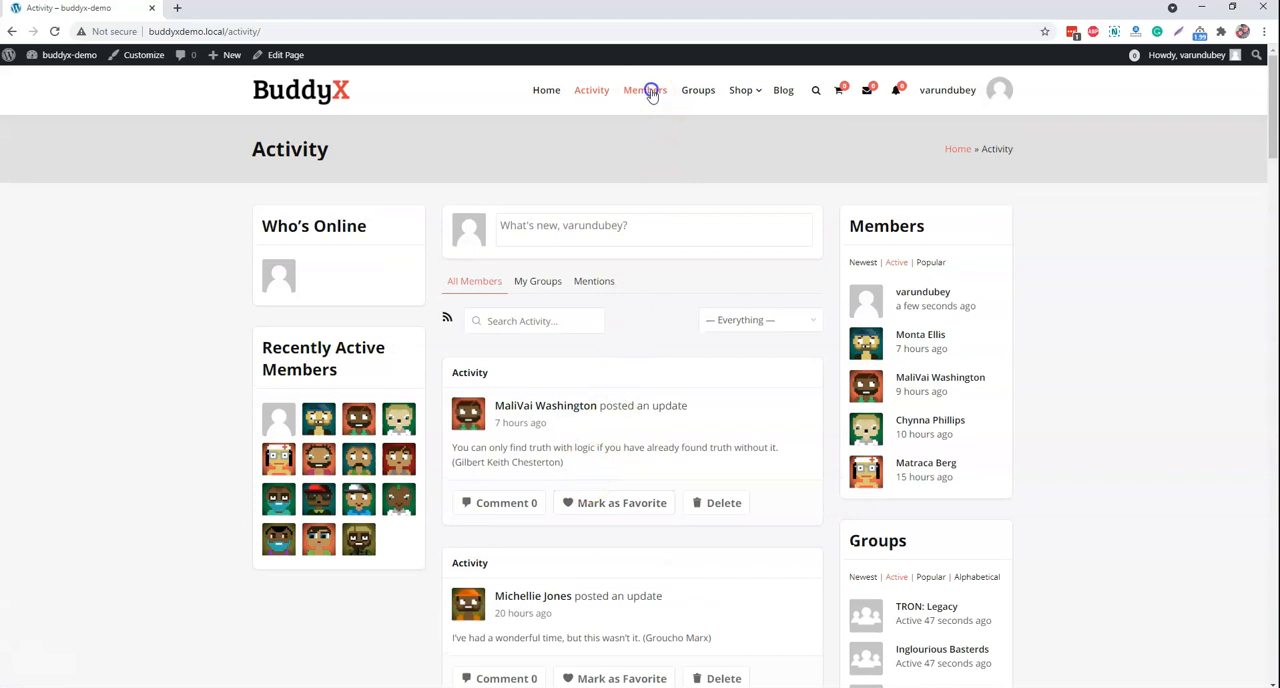
left_click(644, 90)
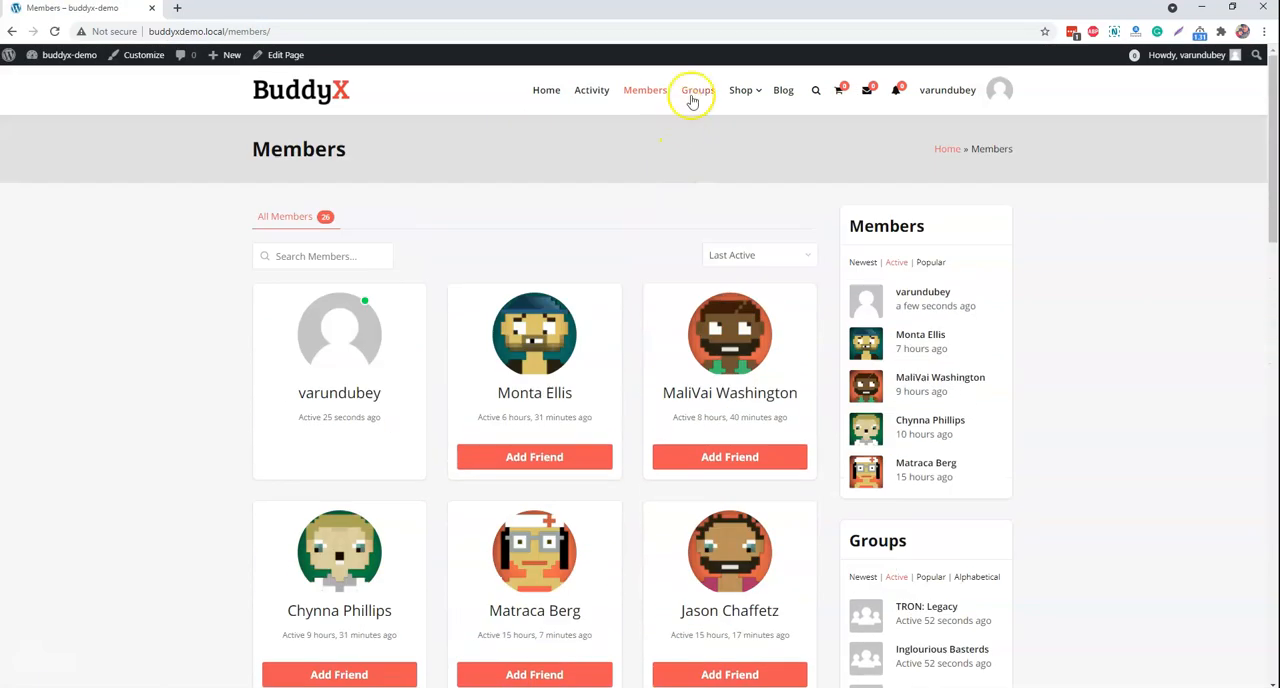
left_click(696, 90)
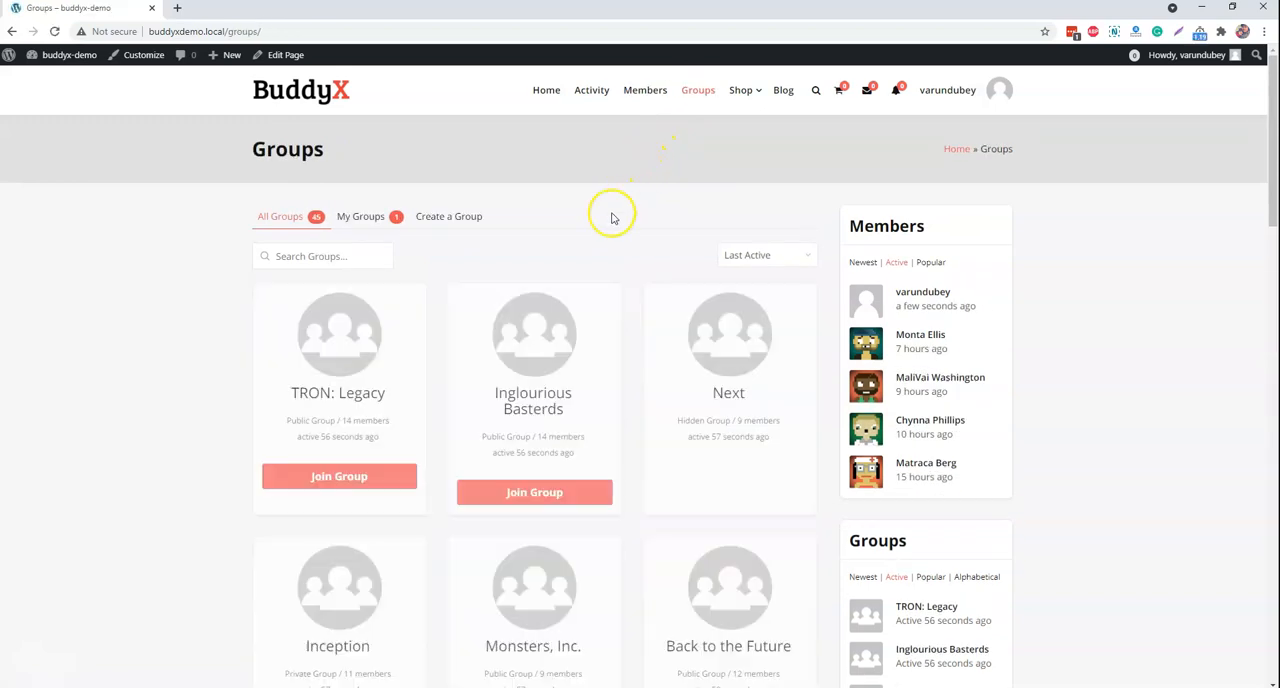
Browse the imported Shop products and Blog posts
left_click(740, 88)
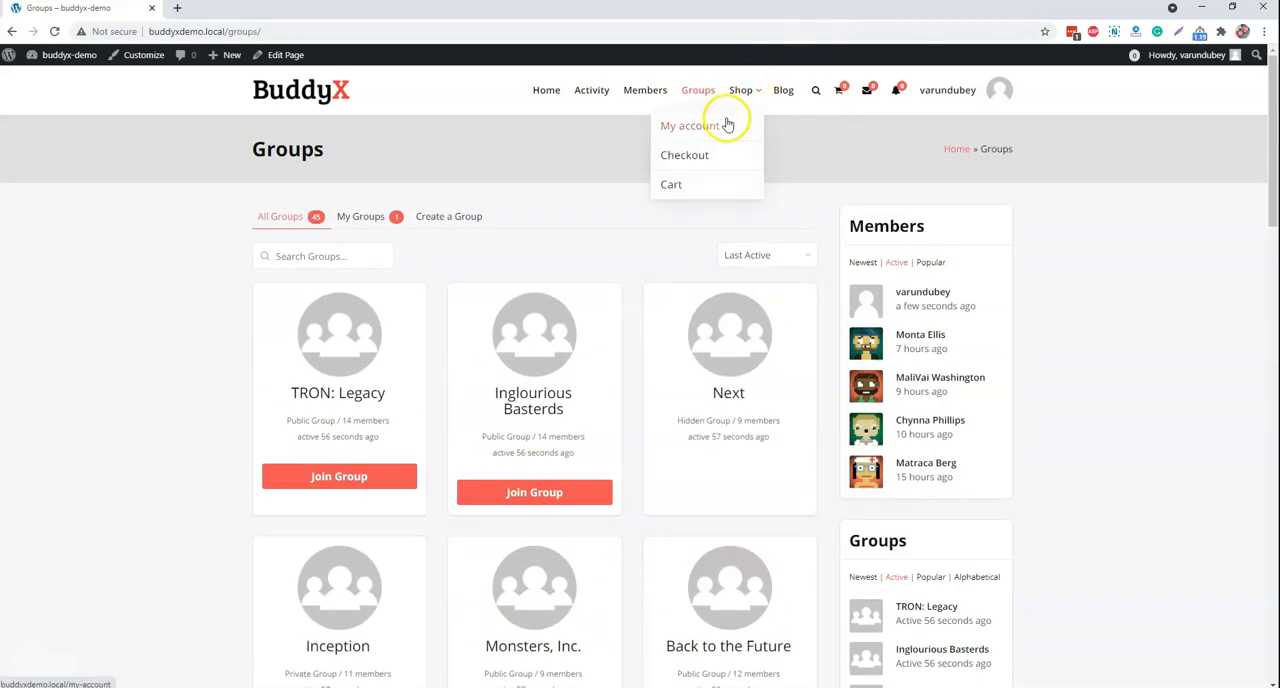
left_click(740, 90)
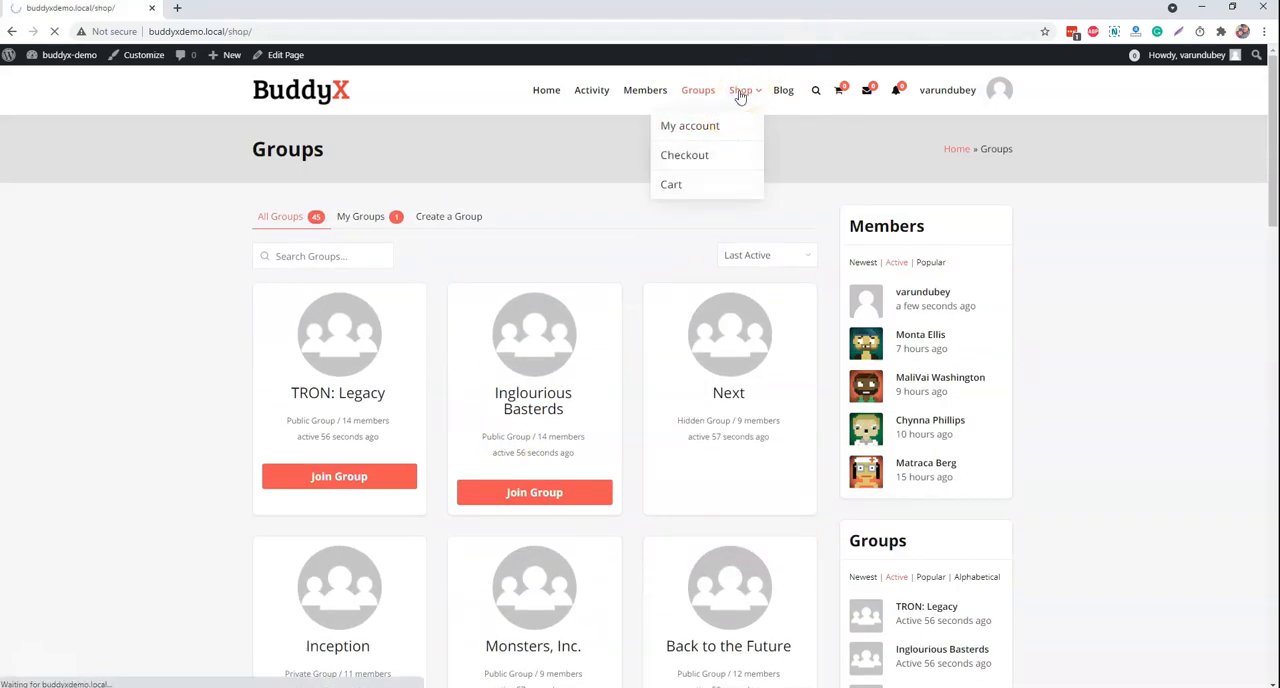
left_click(740, 88)
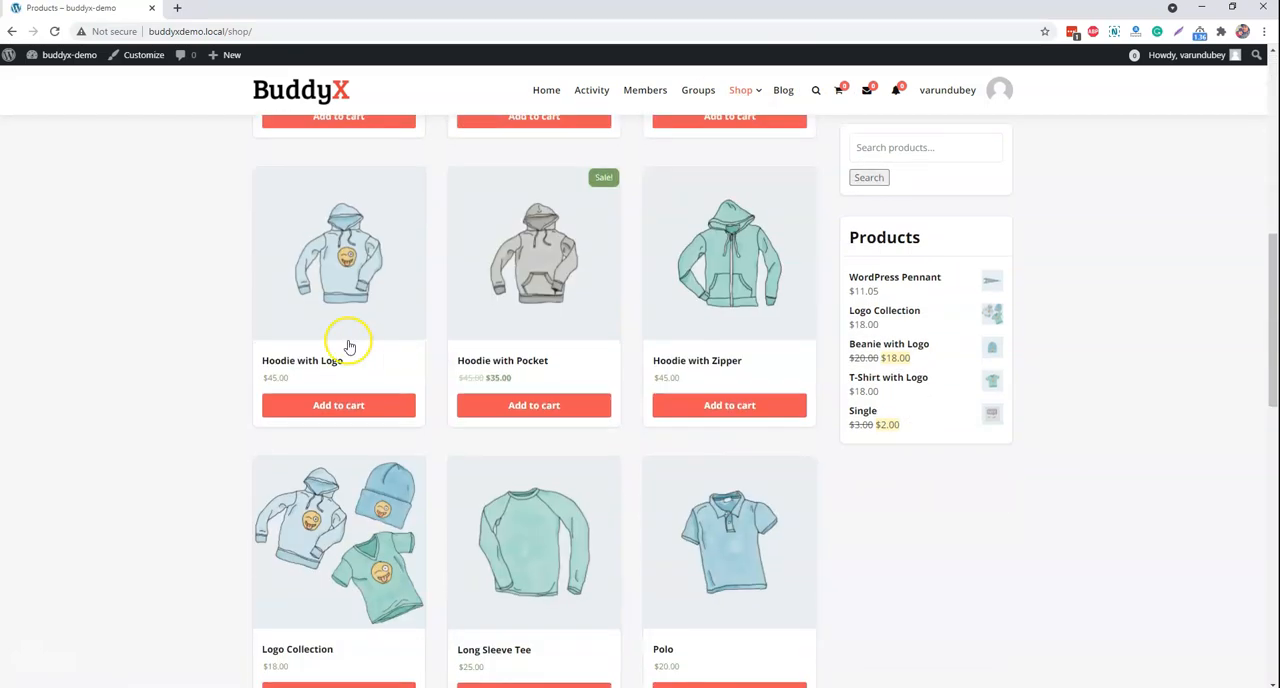
scroll("up", 3)
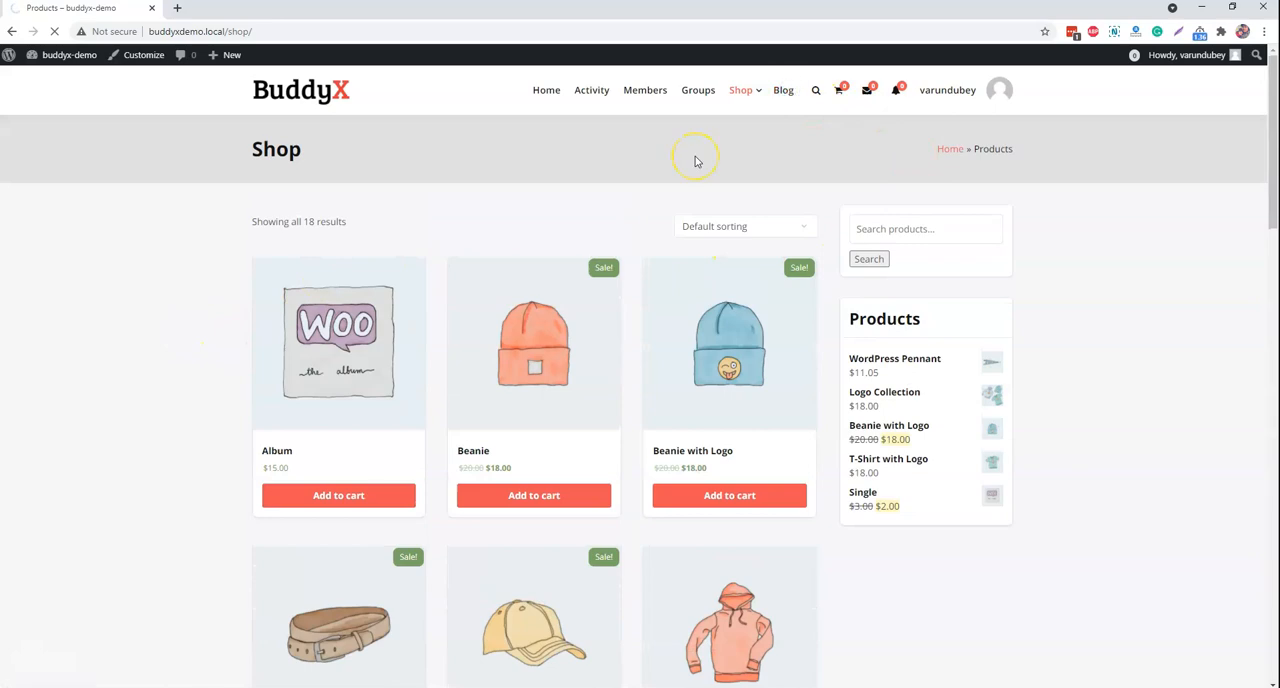
left_click(784, 90)
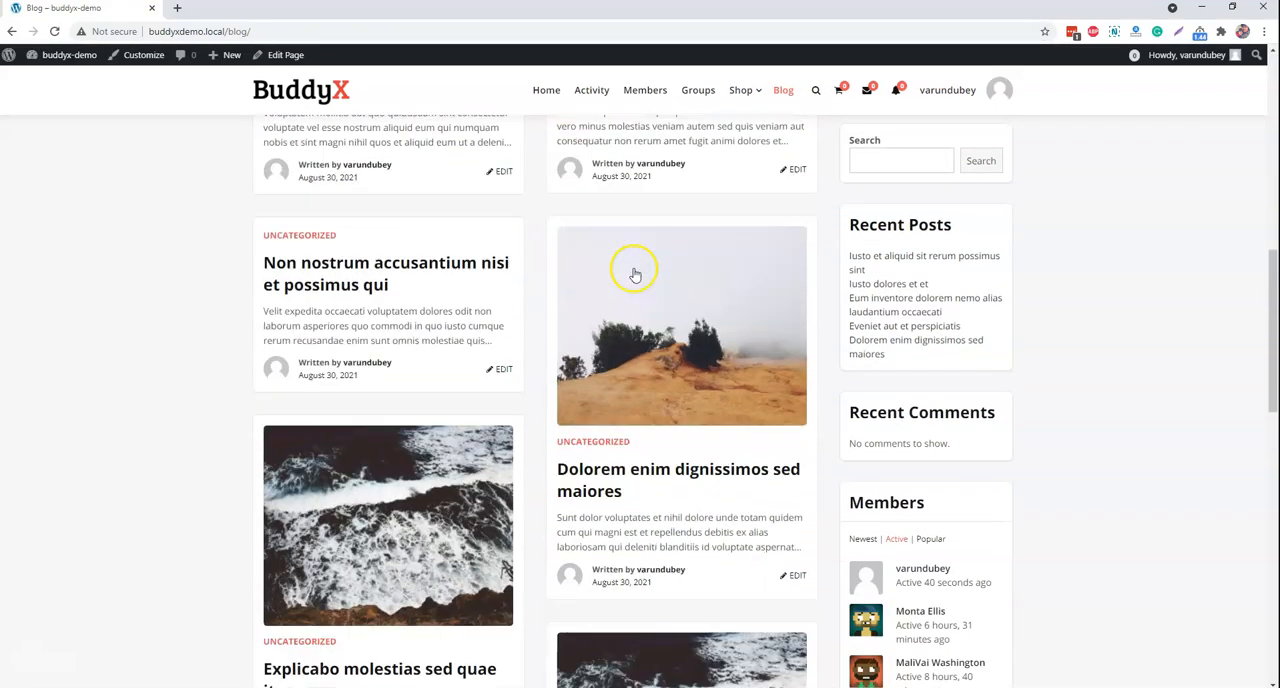
scroll("down", 3)
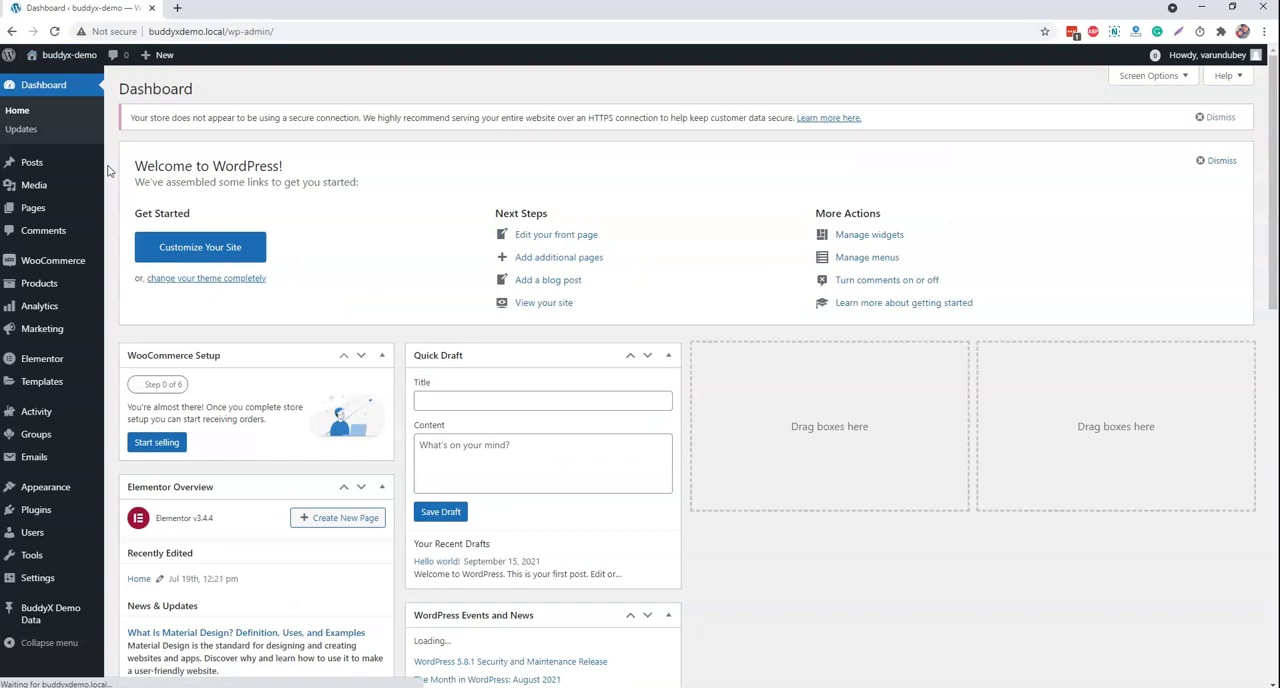
Go to BuddyX Demo Data > Delete Demo Data in the admin sidebar
scroll("down", 3)
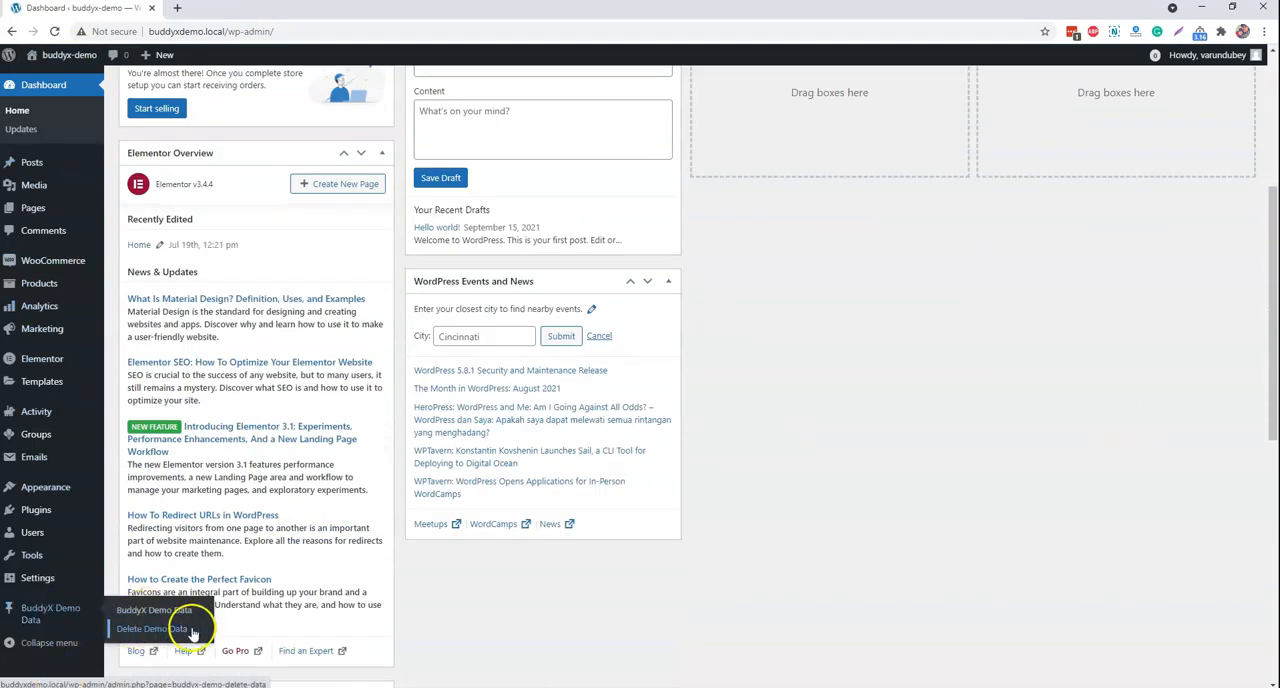
left_click(152, 628)
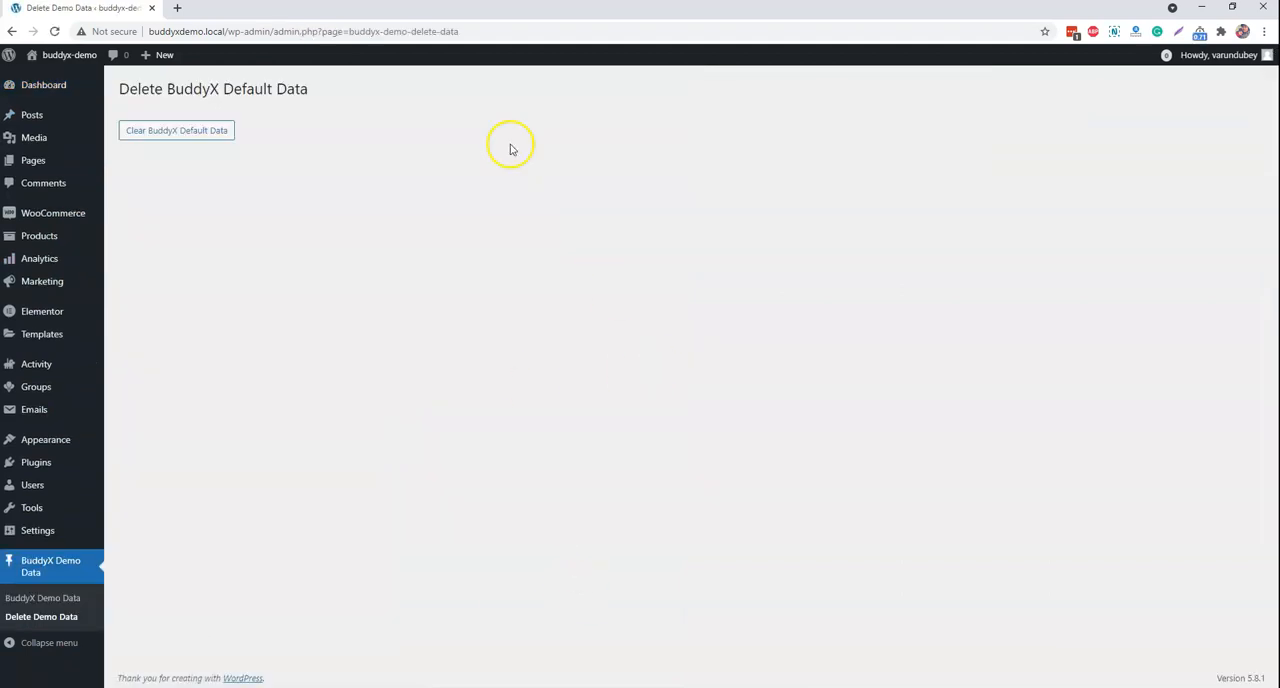
mouse_move(488, 156)
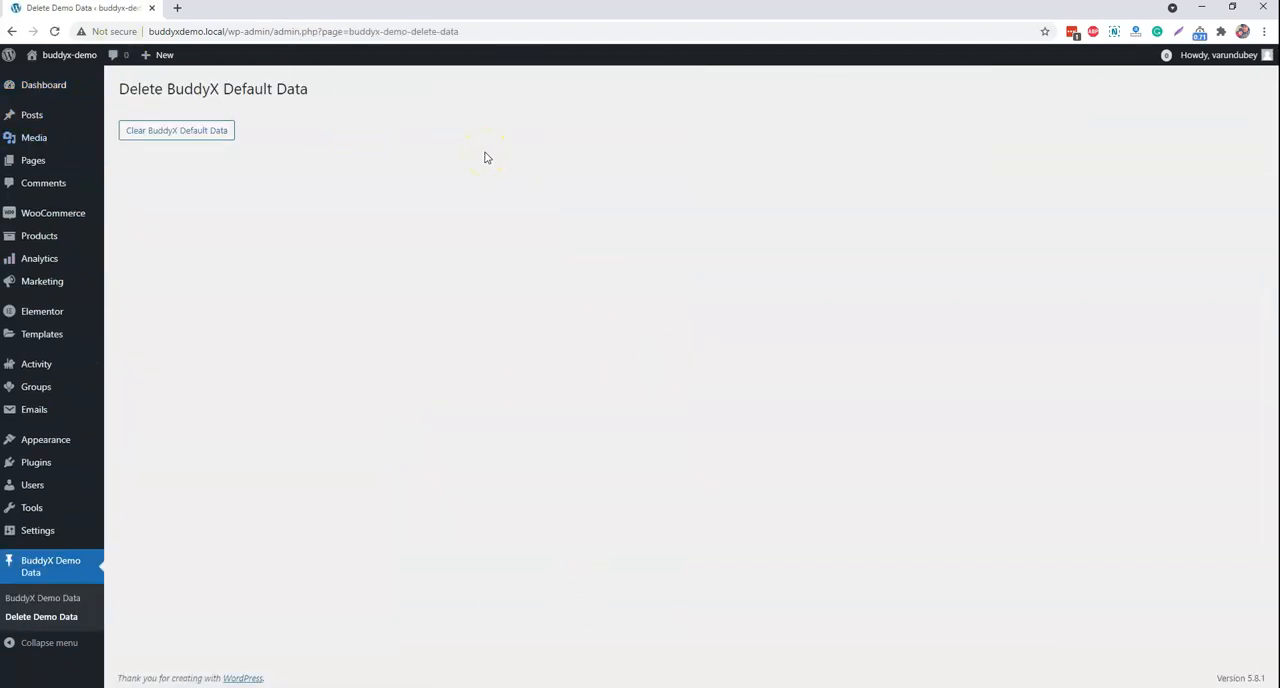